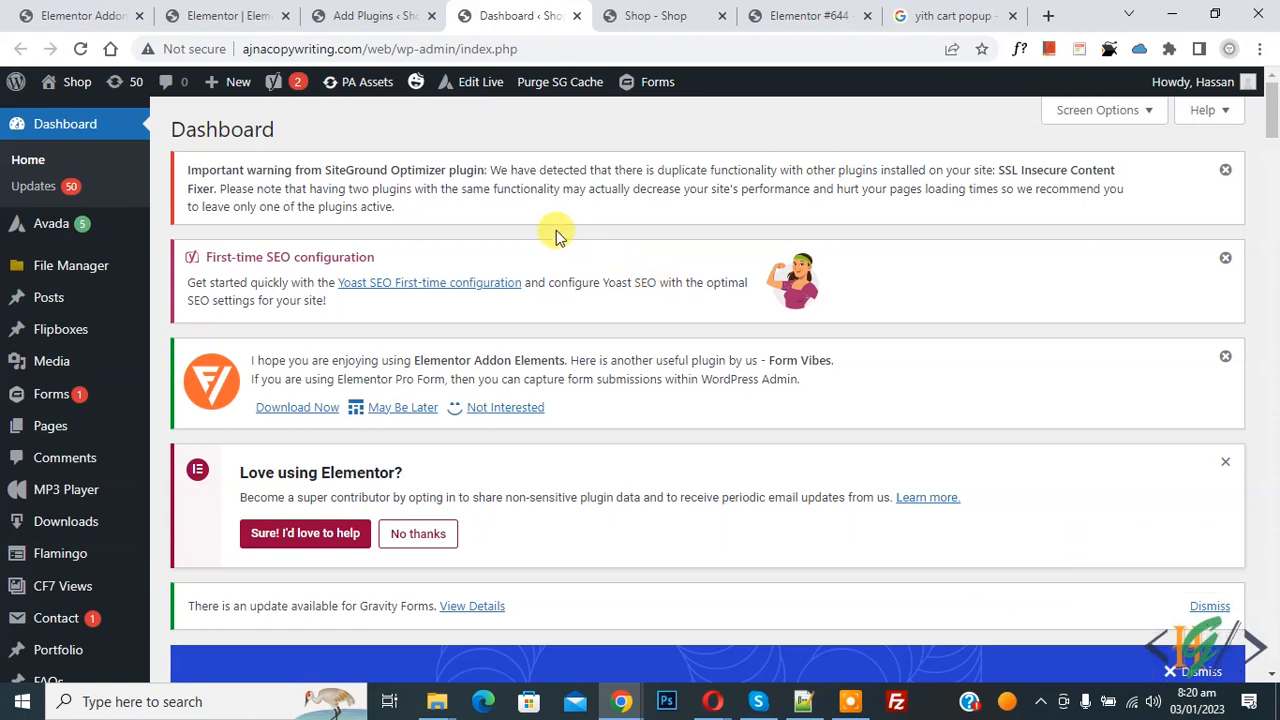
# Step: Find 'YITH WooCommerce Product Bundles' in the plugin directory, then install and activate it
pyautogui.scroll(-3)
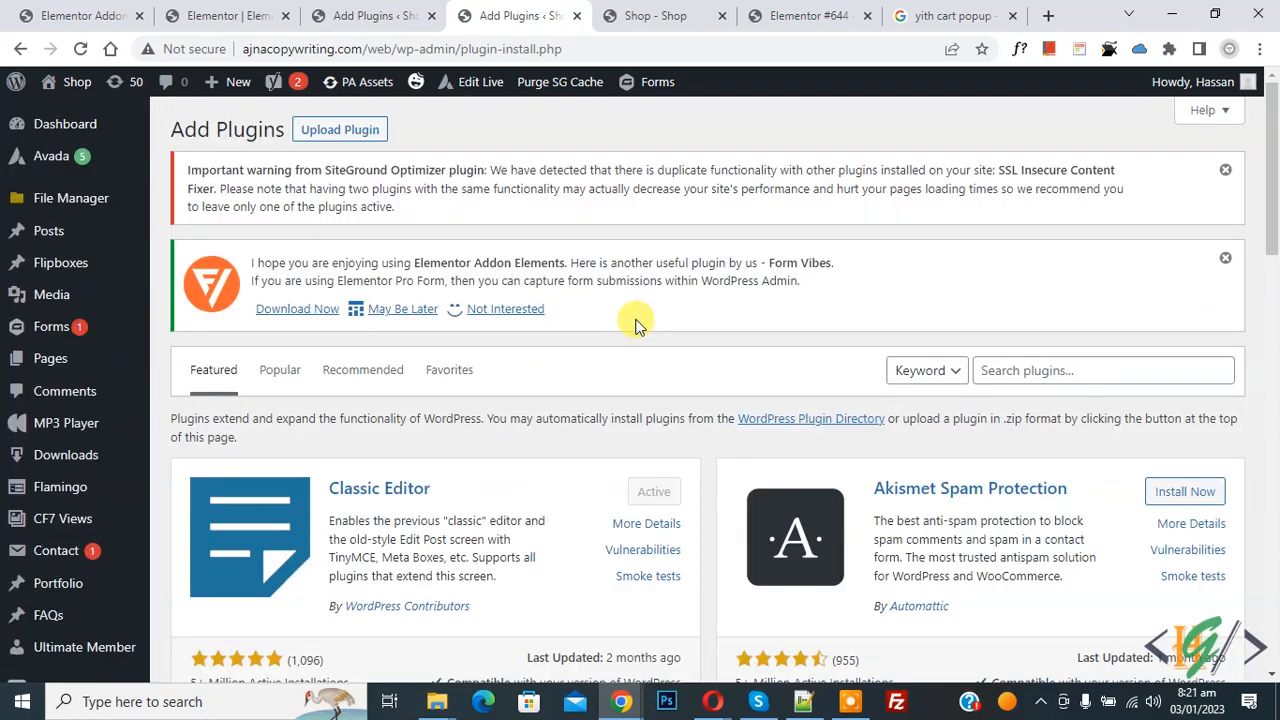
pyautogui.click(1103, 370)
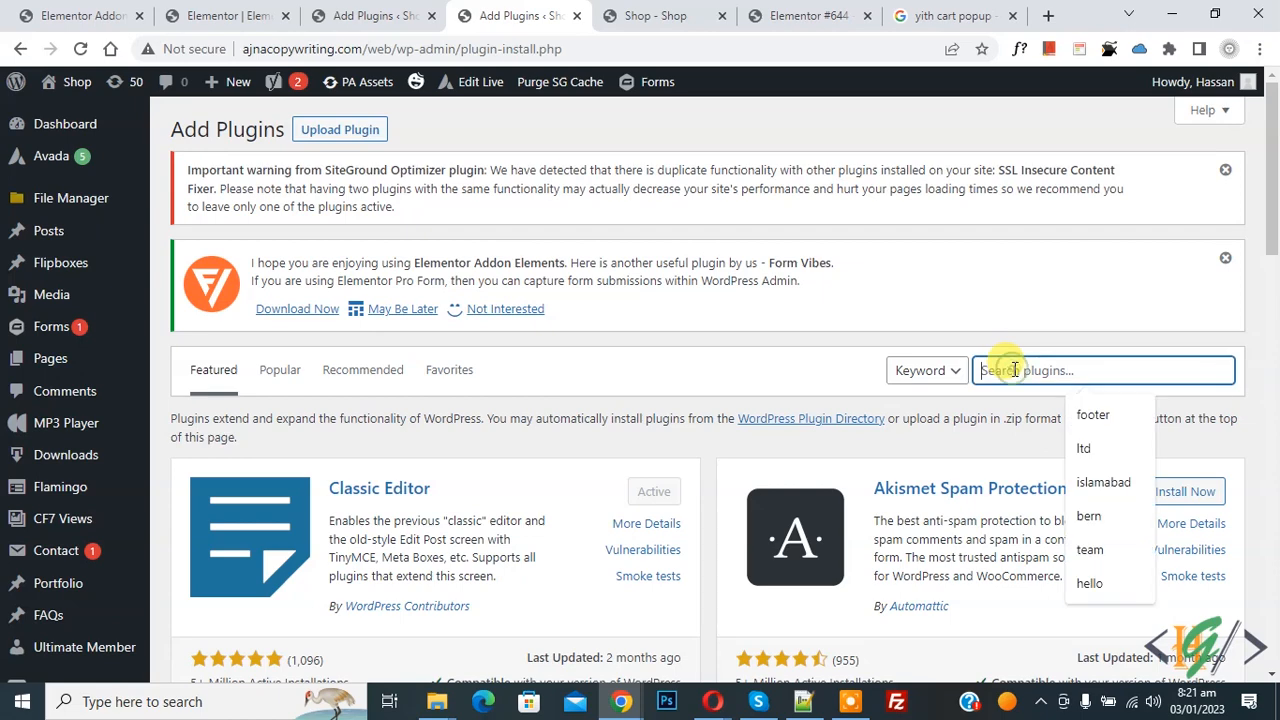
pyautogui.write('YITH WooCommerce Product Bundles')
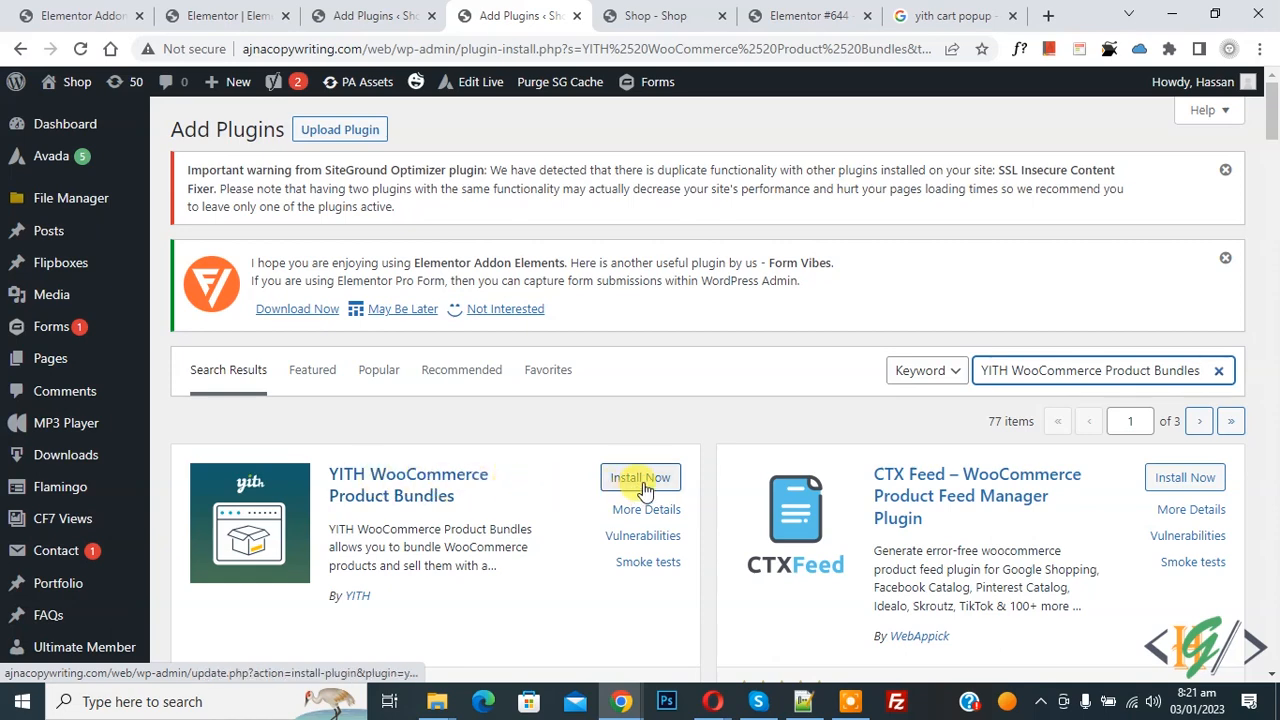
pyautogui.click(640, 477)
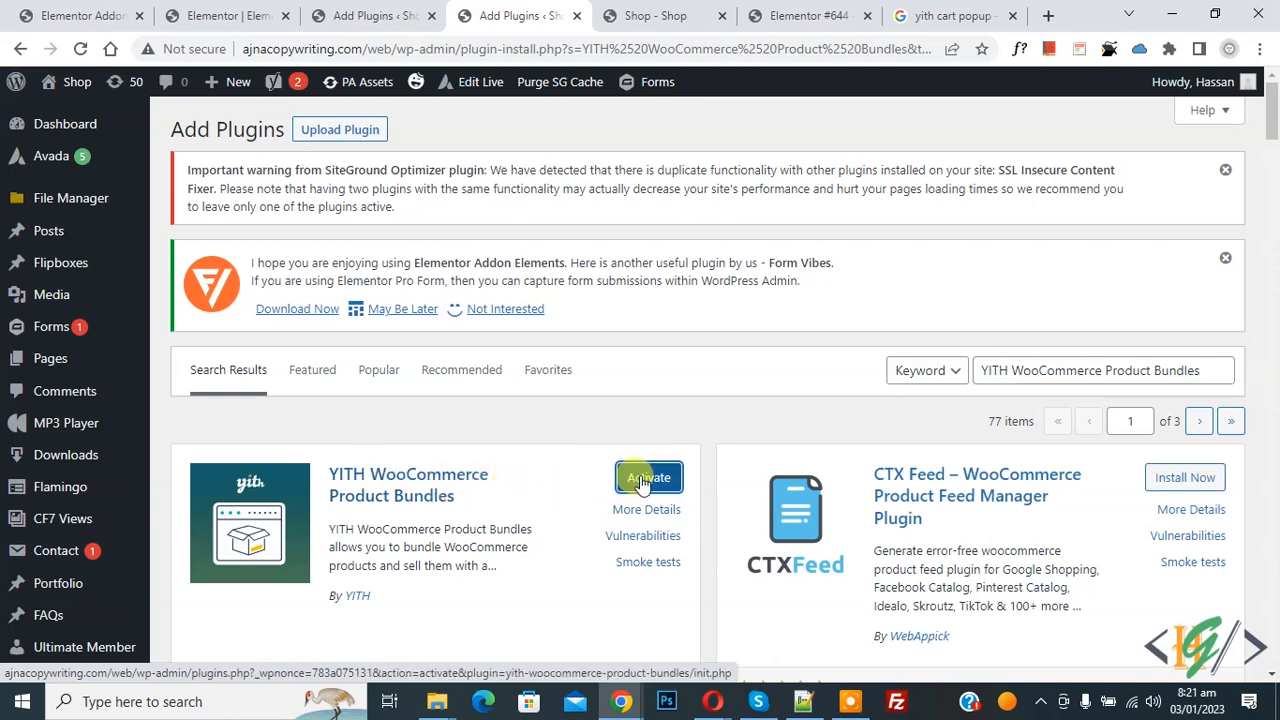
pyautogui.click(648, 477)
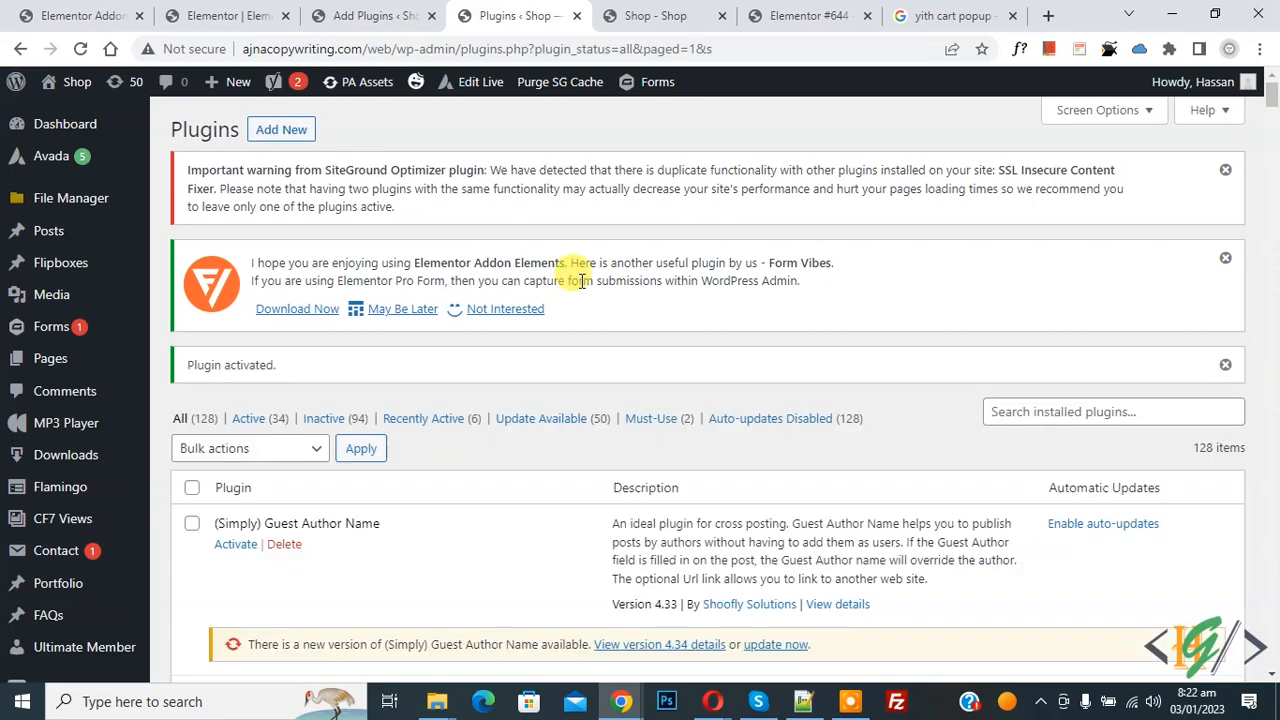
# Step: Go to the Products list and start a new product
pyautogui.scroll(-3)
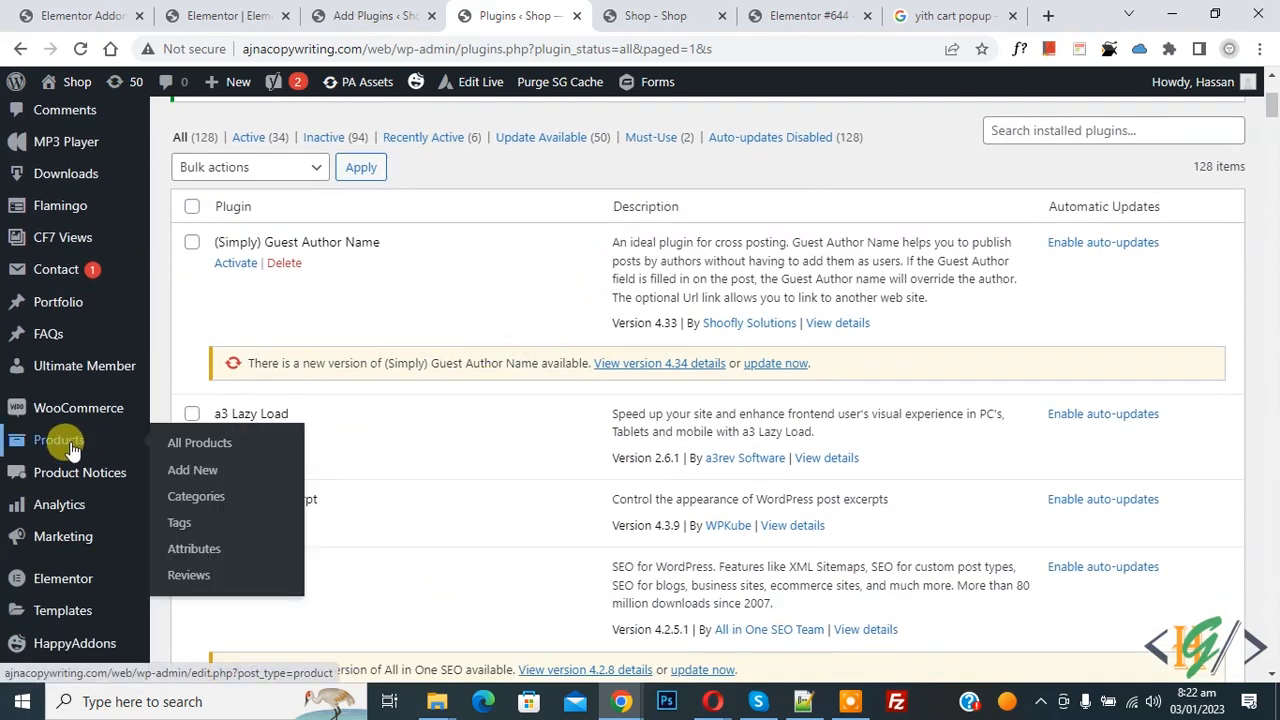
pyautogui.click(199, 442)
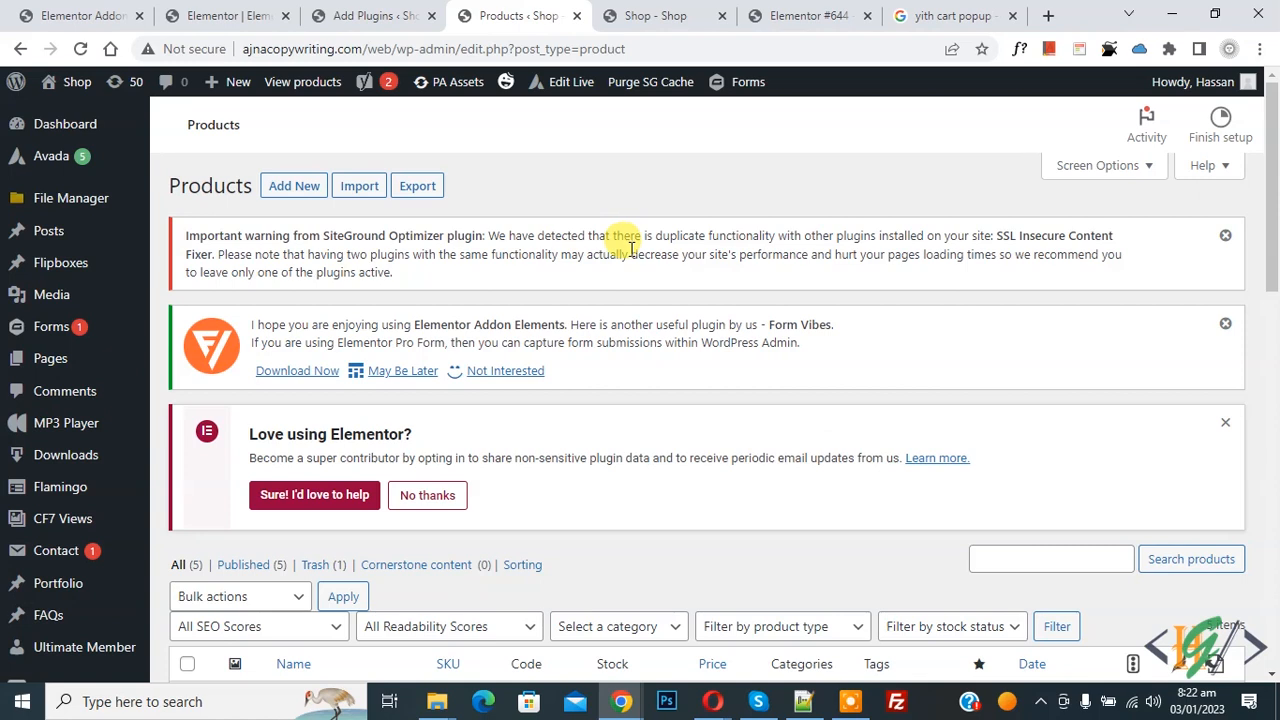
pyautogui.moveTo(632, 268)
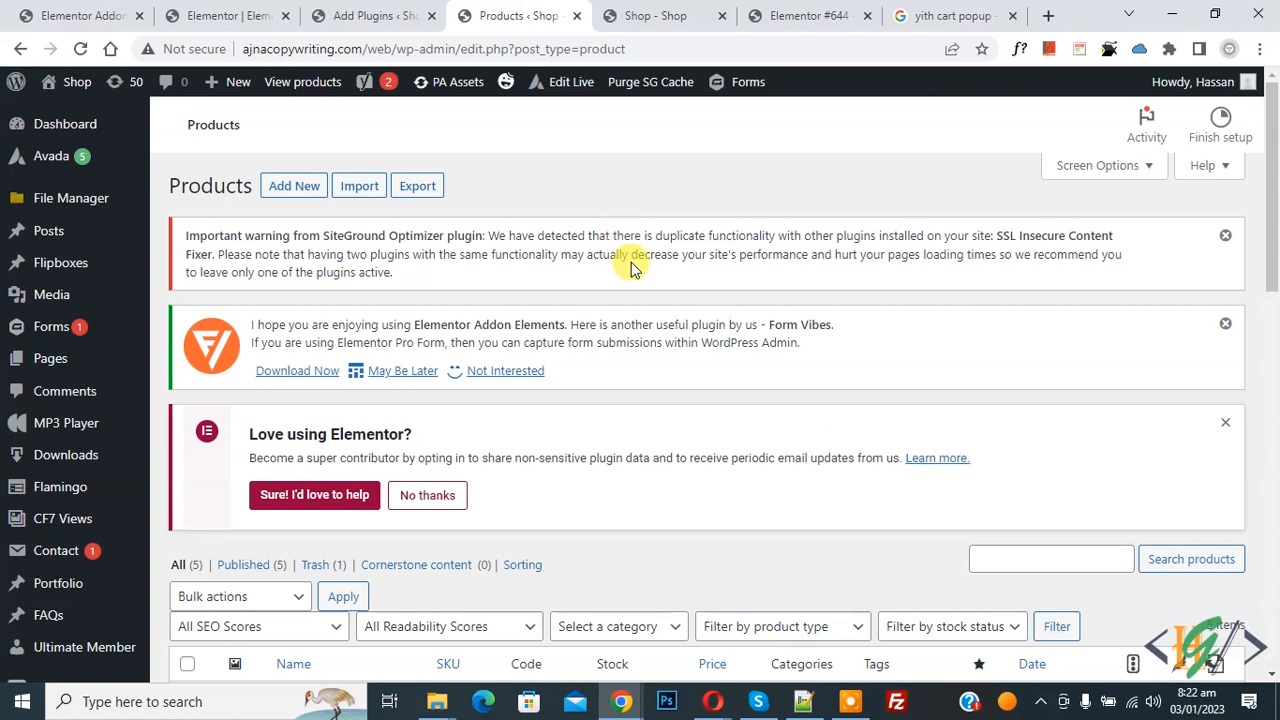
pyautogui.click(294, 185)
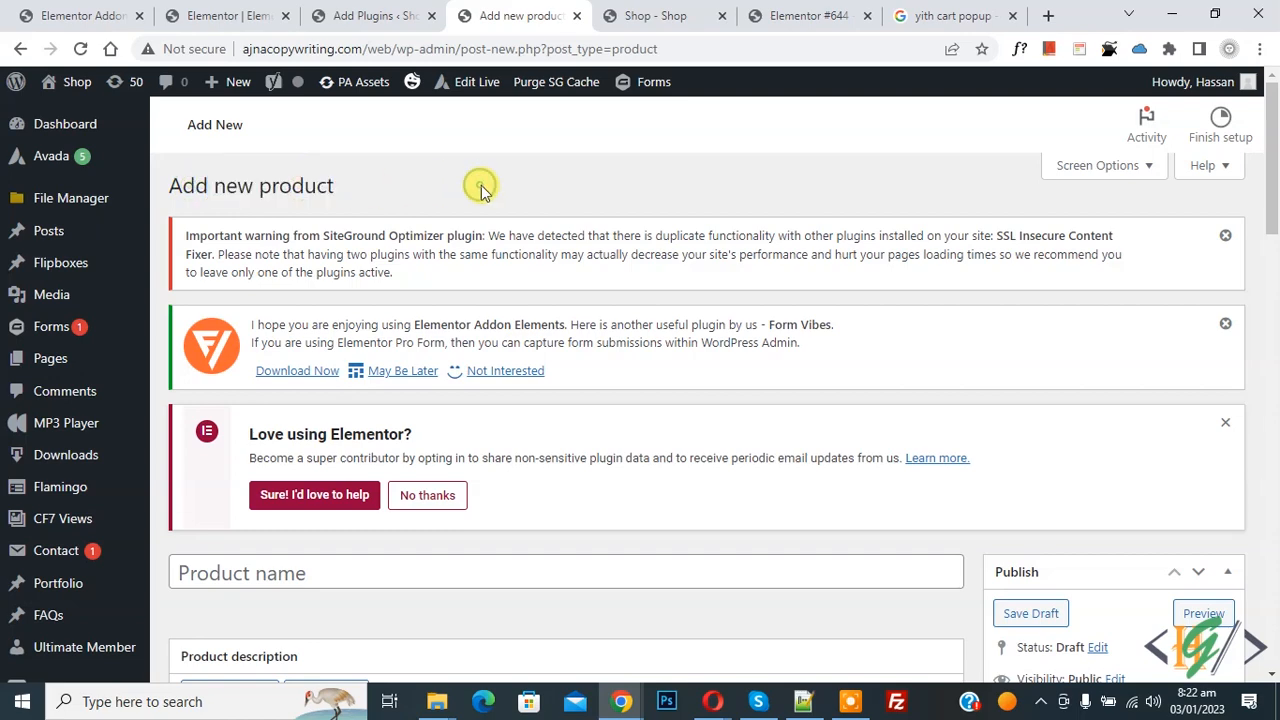
# Step: Name the product 'Product Bundles', set its type to Product Bundle, and show Bundle Options
pyautogui.scroll(-3)
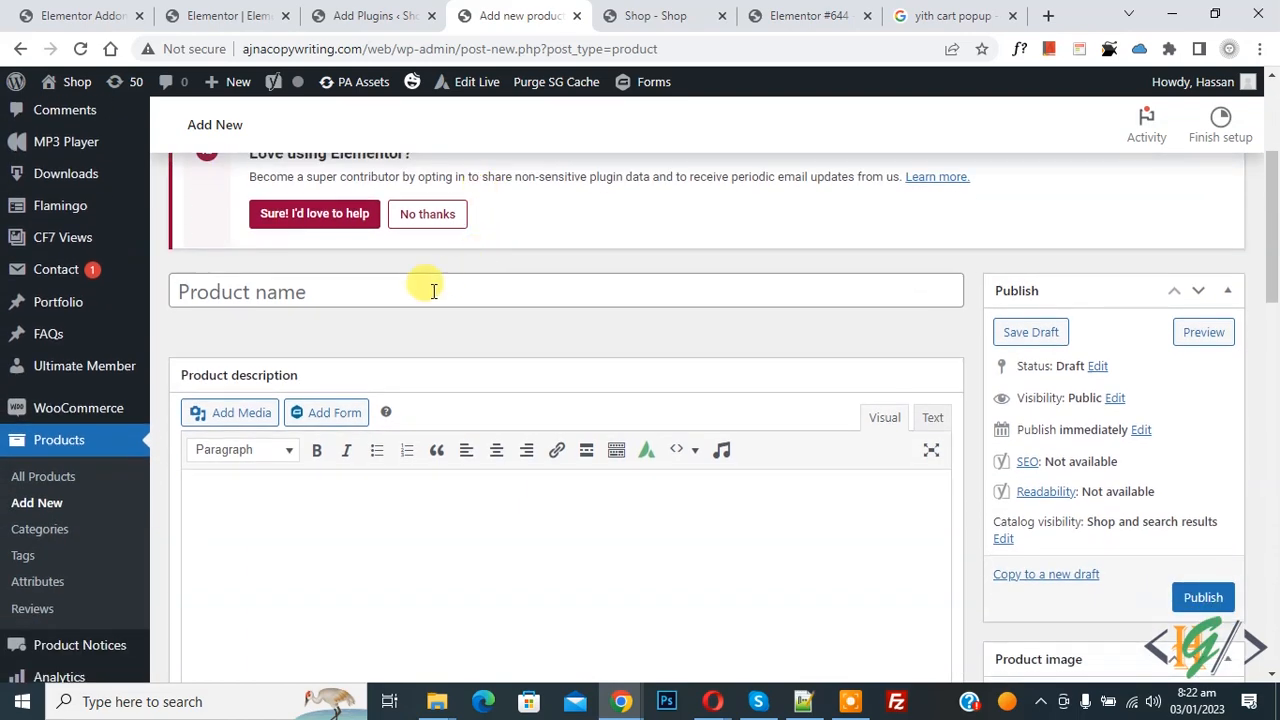
pyautogui.write('Product Bundles')
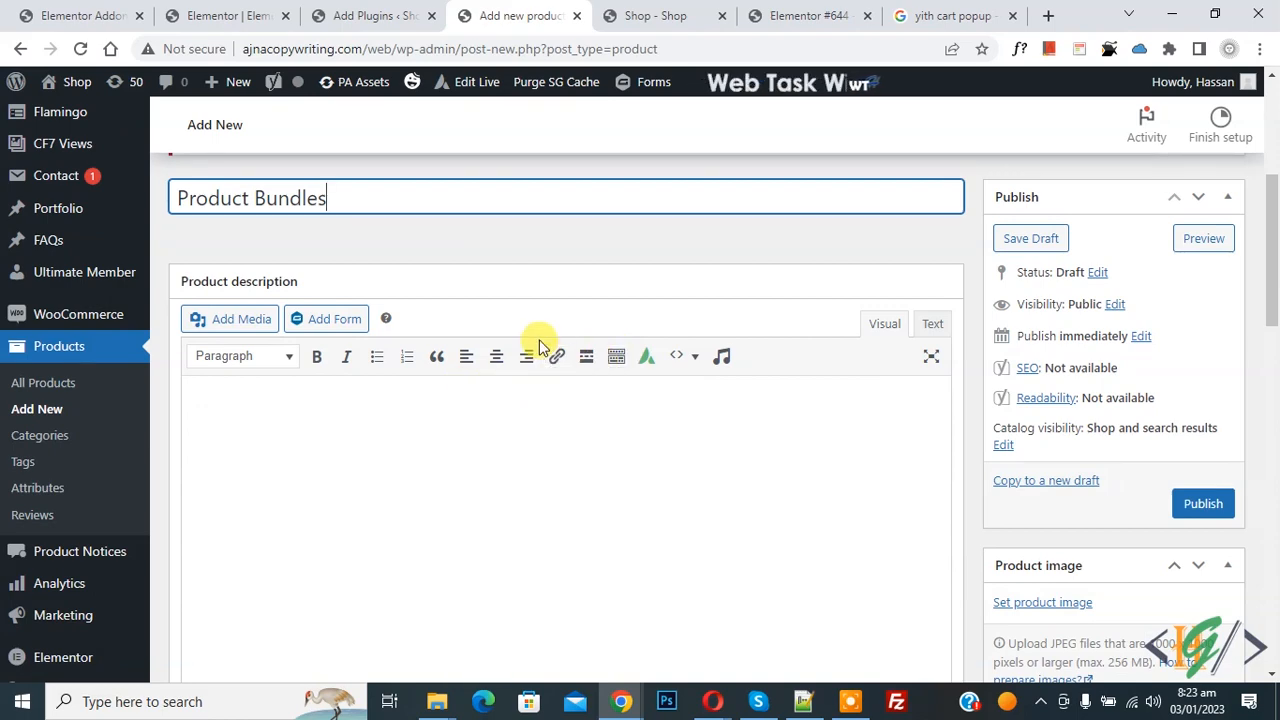
pyautogui.scroll(-3)
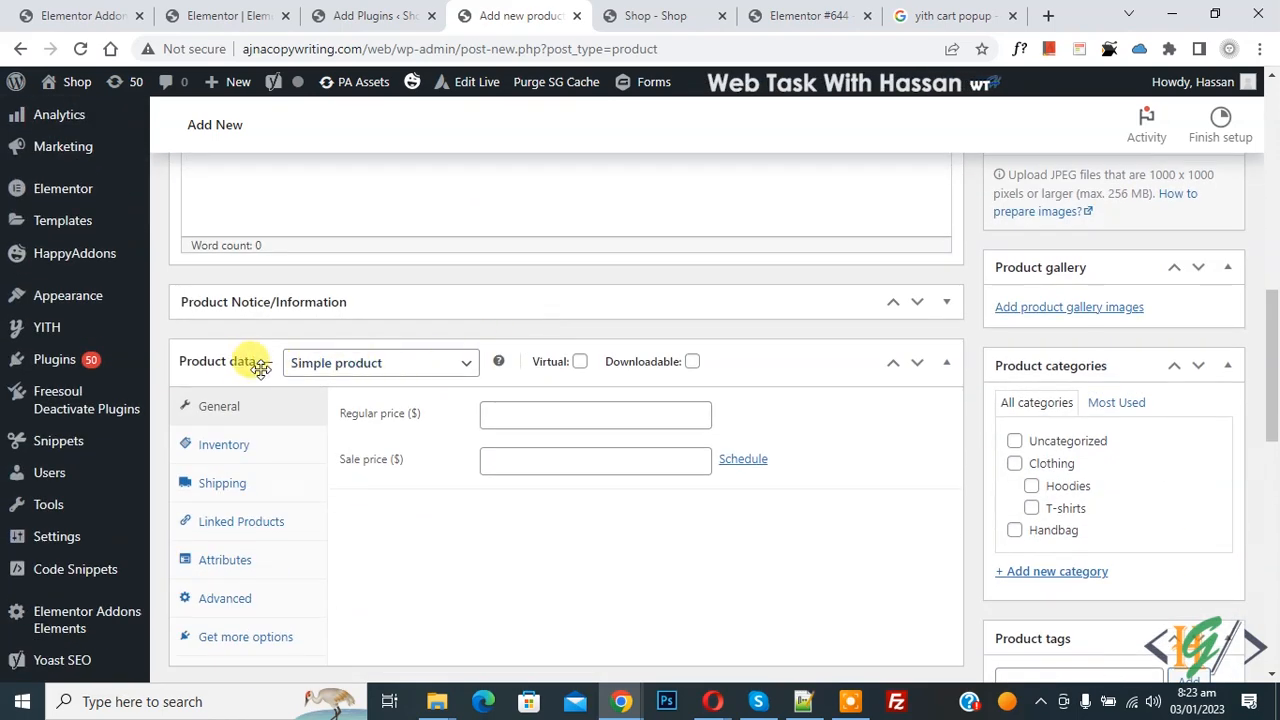
pyautogui.moveTo(400, 373)
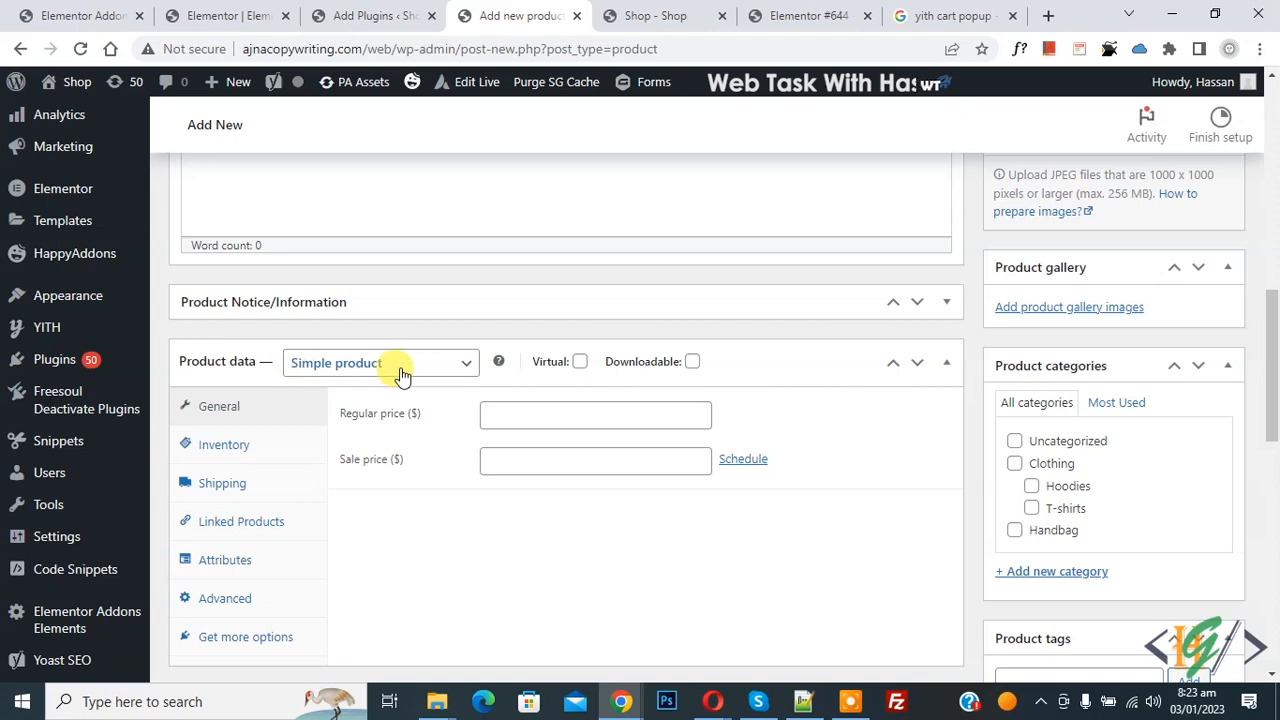
pyautogui.click(380, 362)
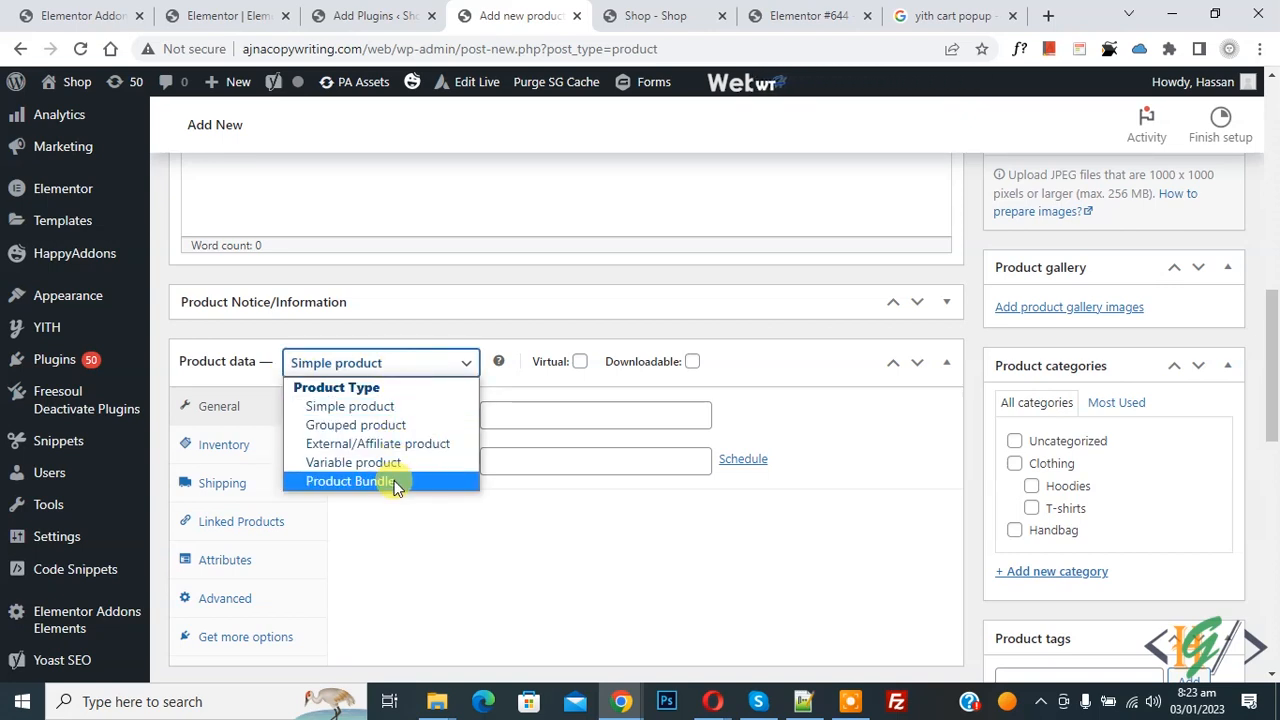
pyautogui.click(349, 481)
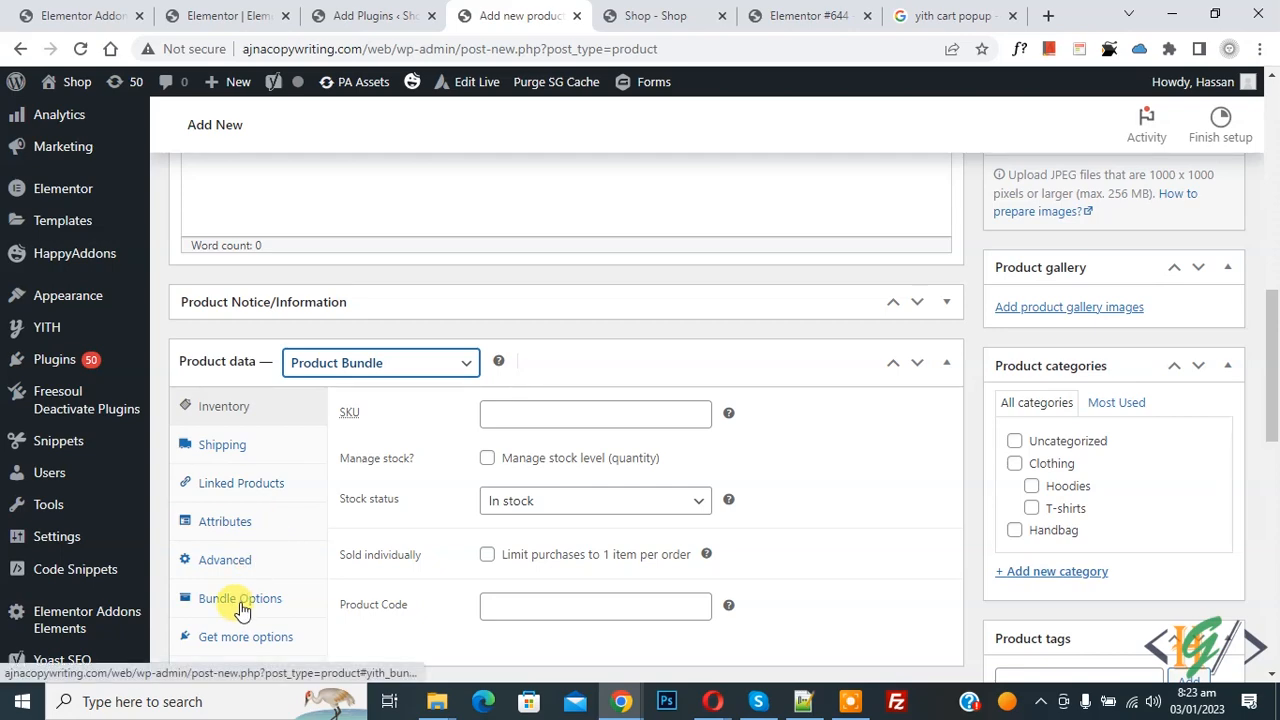
pyautogui.click(240, 598)
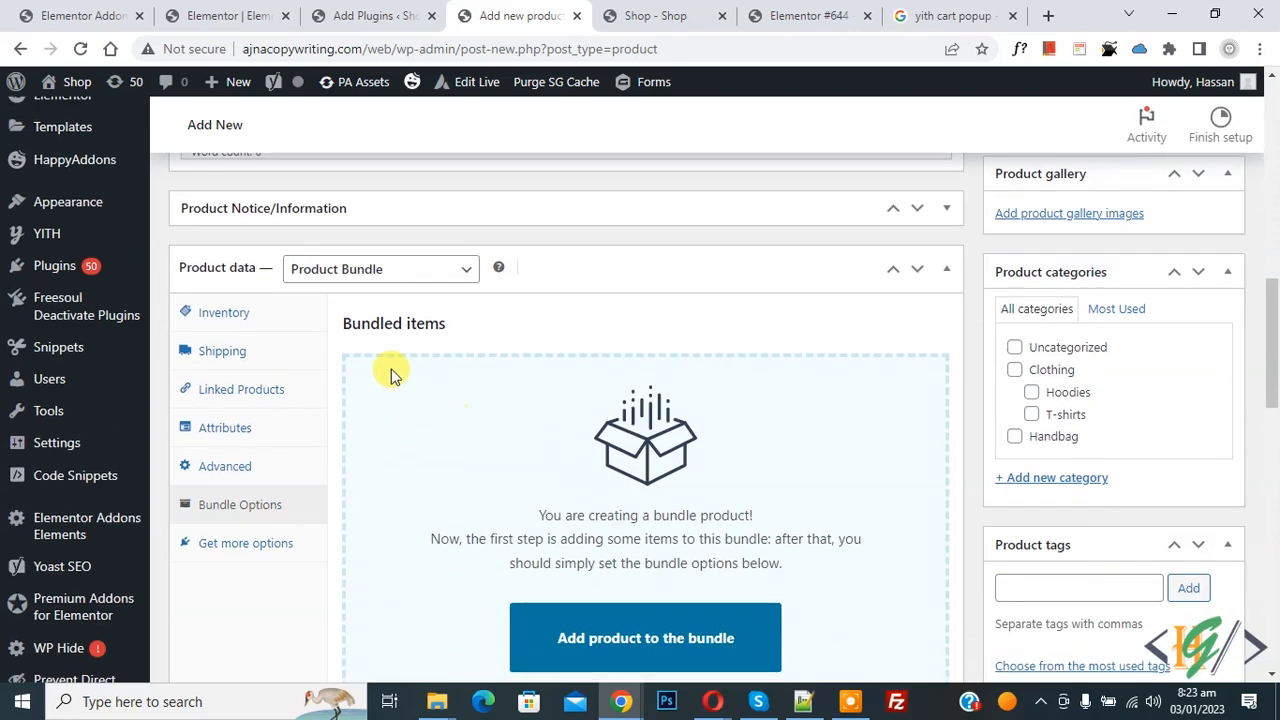
# Step: Add Gadget and iPhone to the bundle from the add-products popup
pyautogui.scroll(-3)
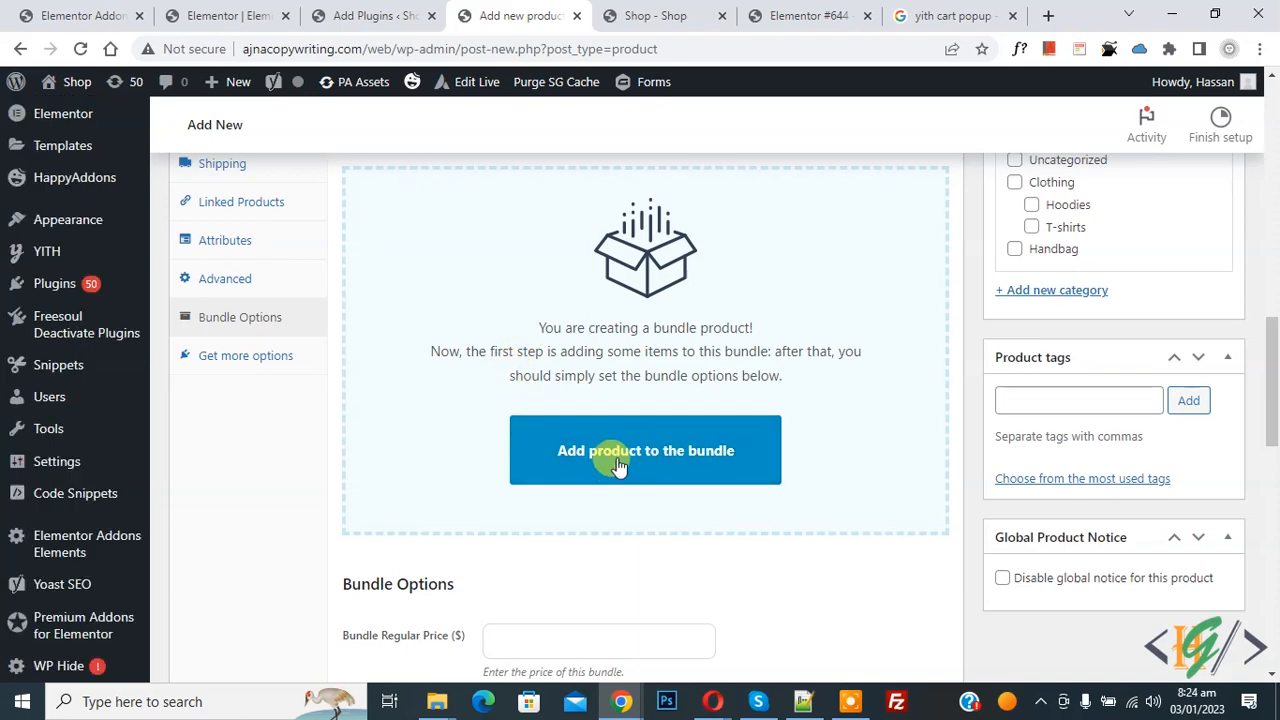
pyautogui.click(645, 450)
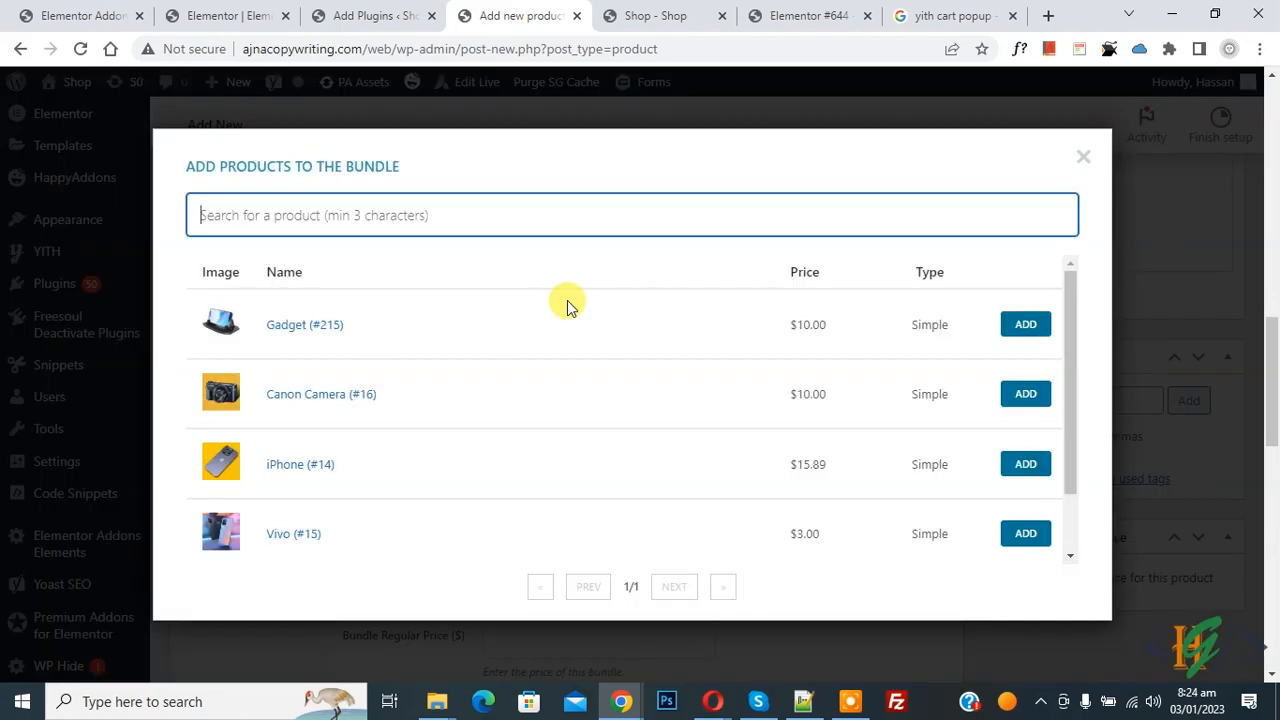
pyautogui.moveTo(200, 190)
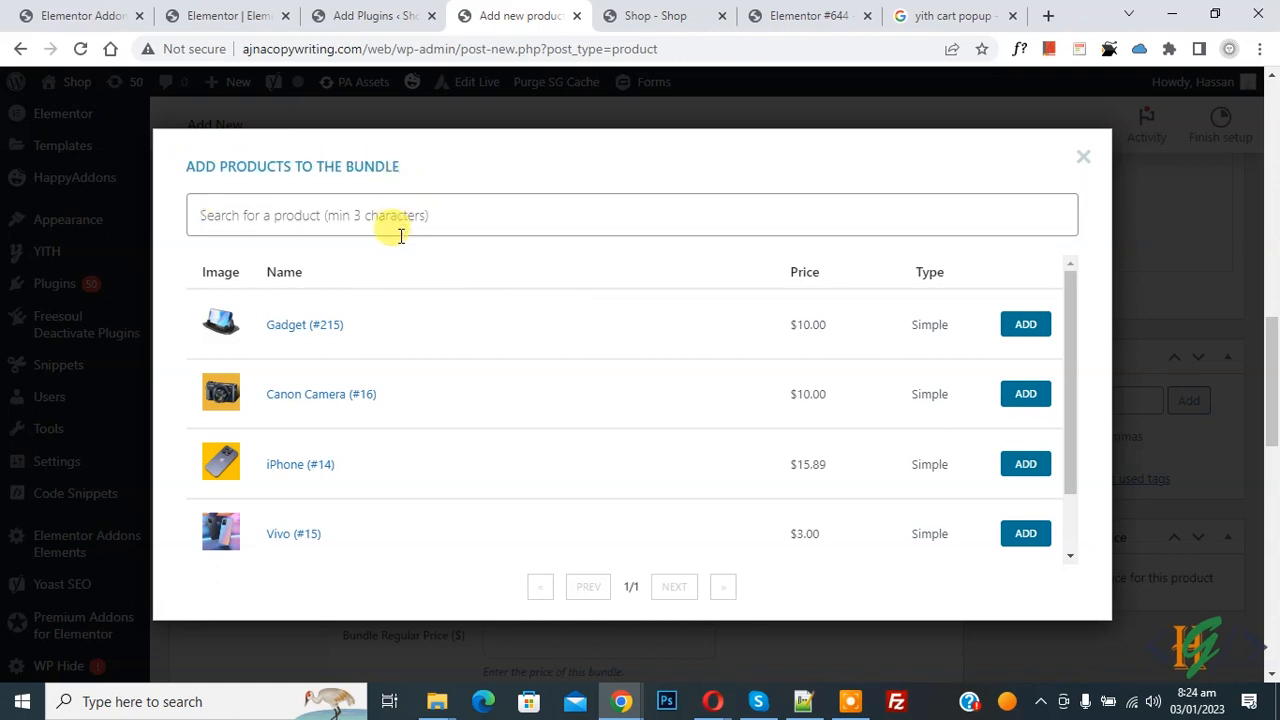
pyautogui.moveTo(800, 366)
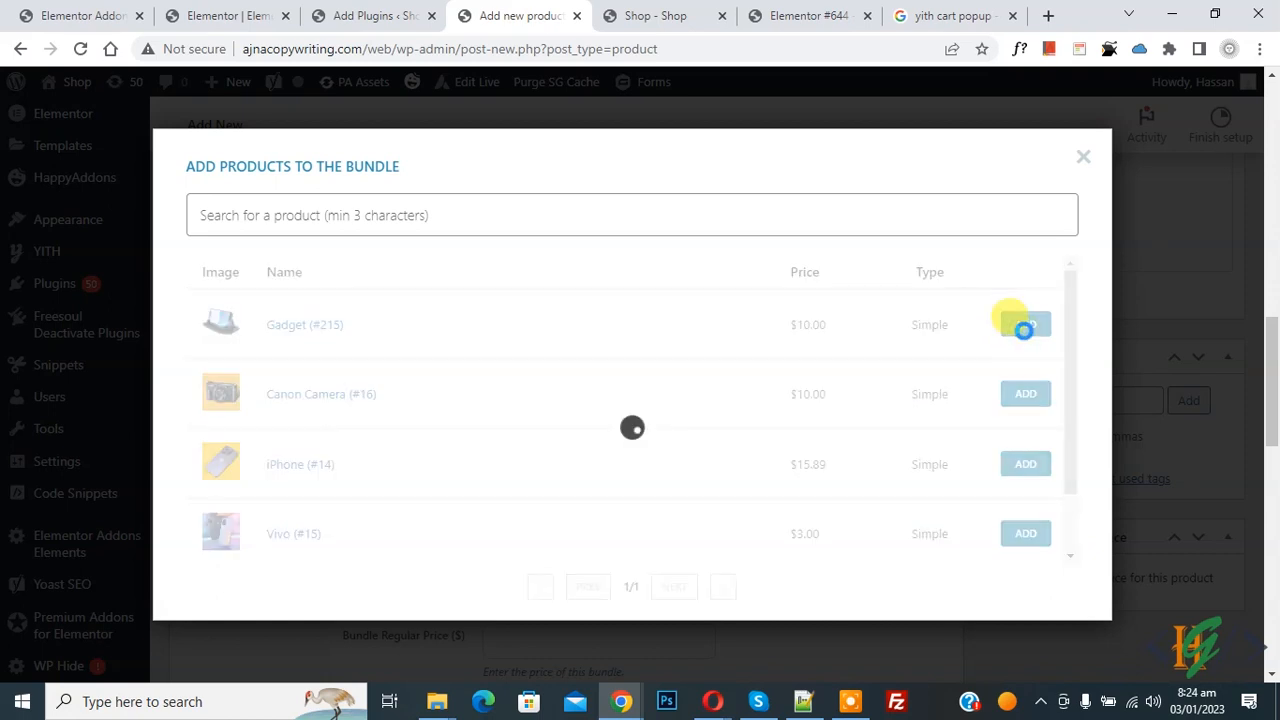
pyautogui.click(1025, 324)
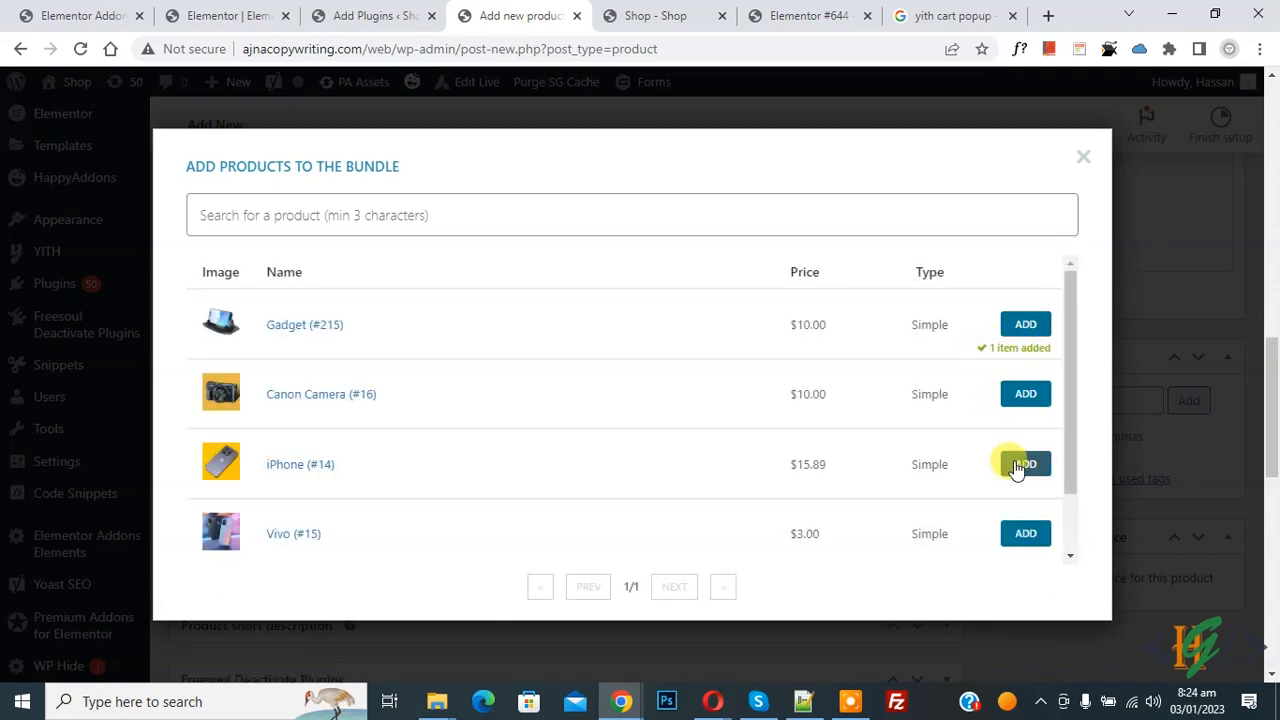
pyautogui.click(1025, 463)
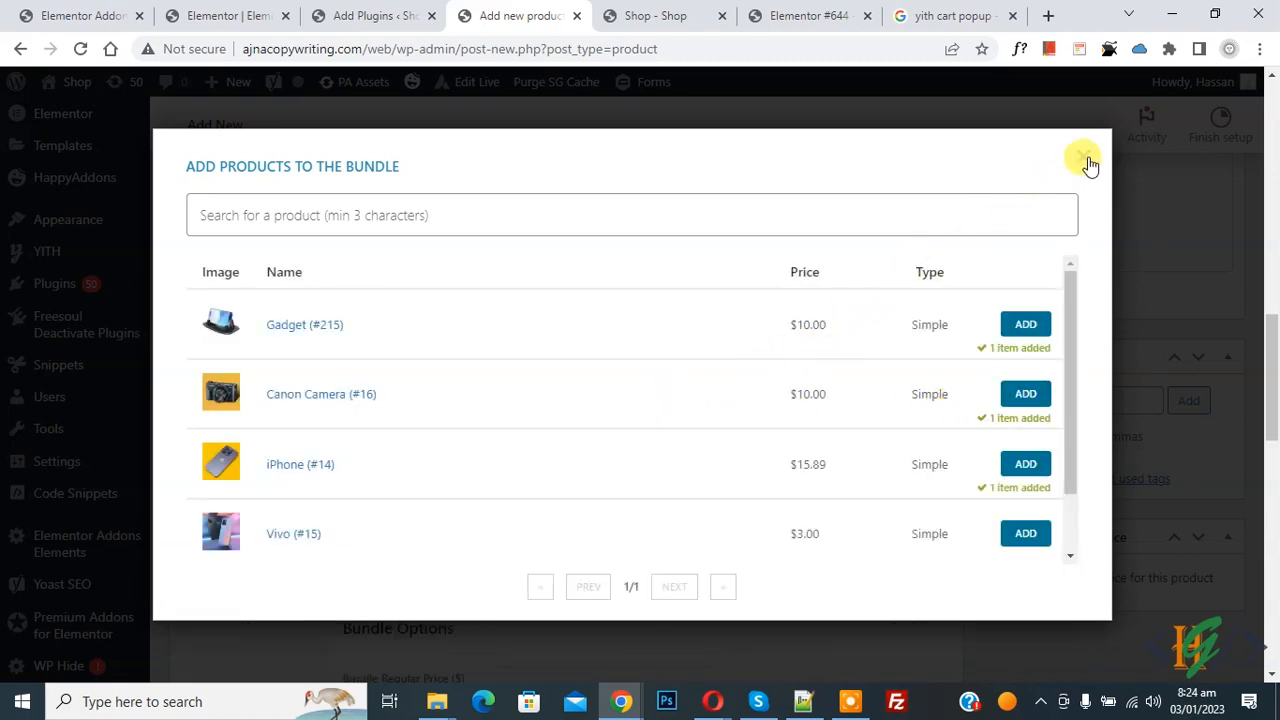
# Step: Close the product picker and set the bundled iPhone quantity to 2
pyautogui.click(1085, 162)
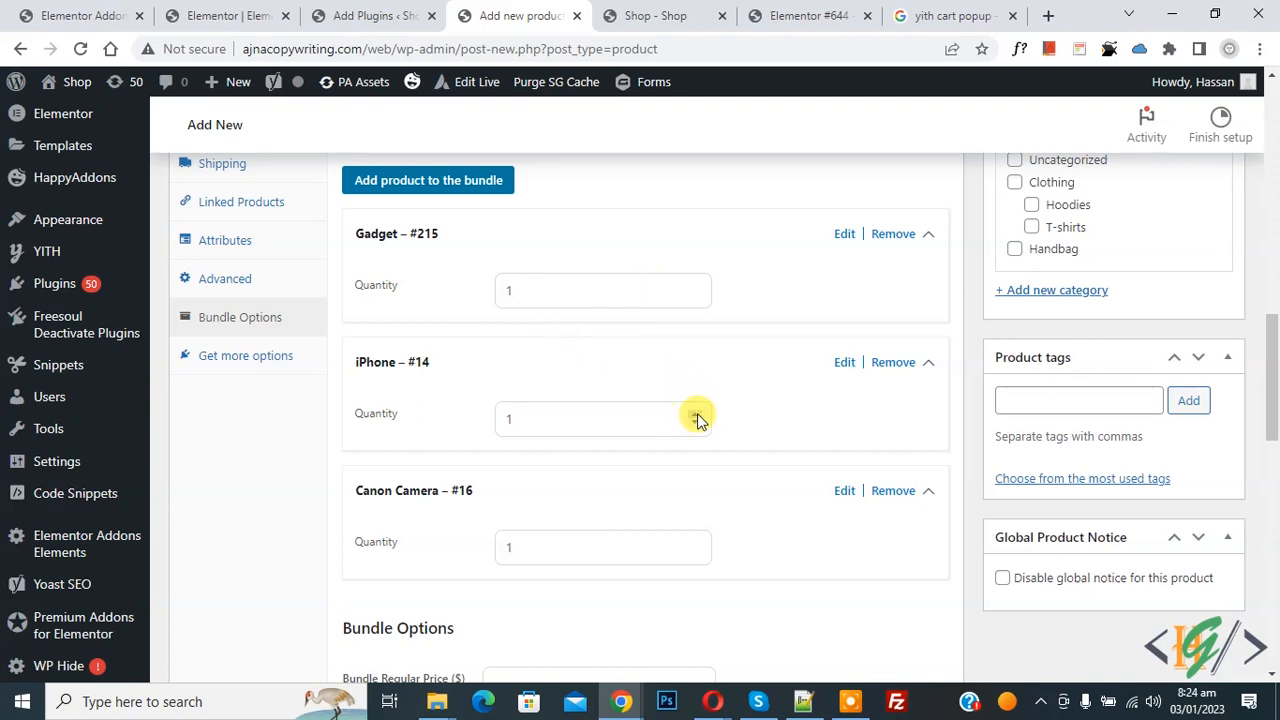
pyautogui.write('2')
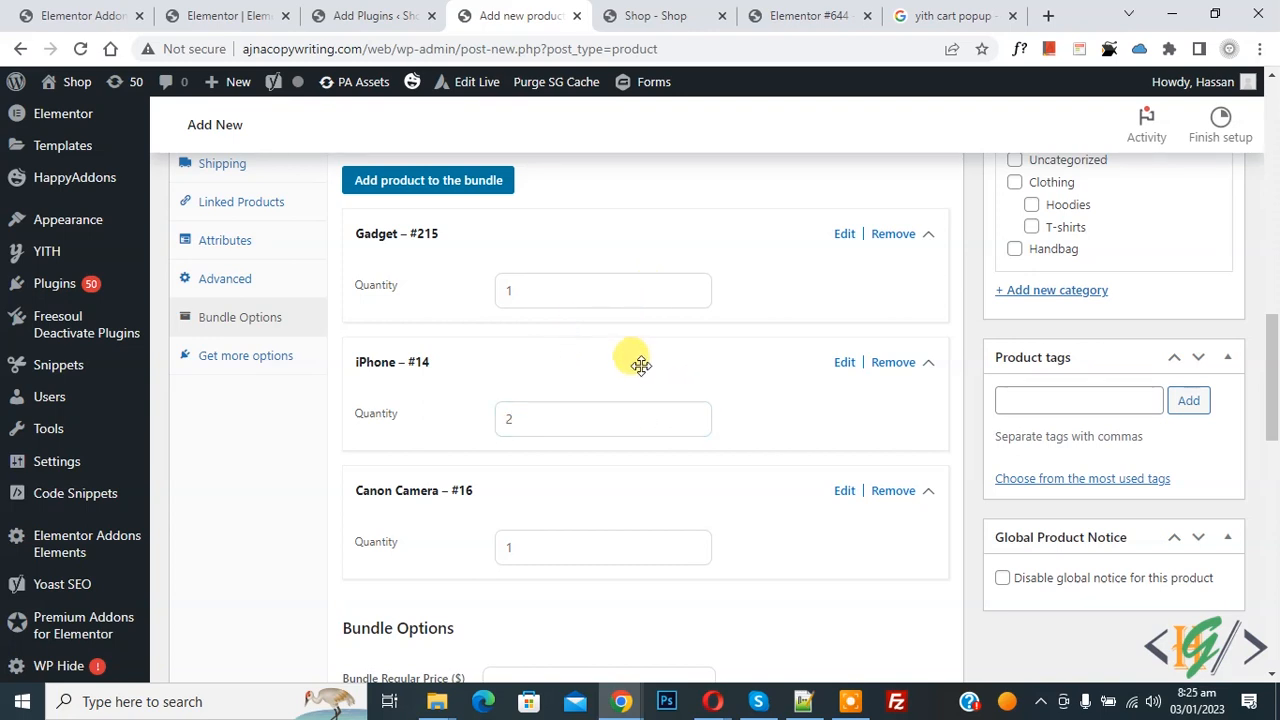
pyautogui.moveTo(893, 362)
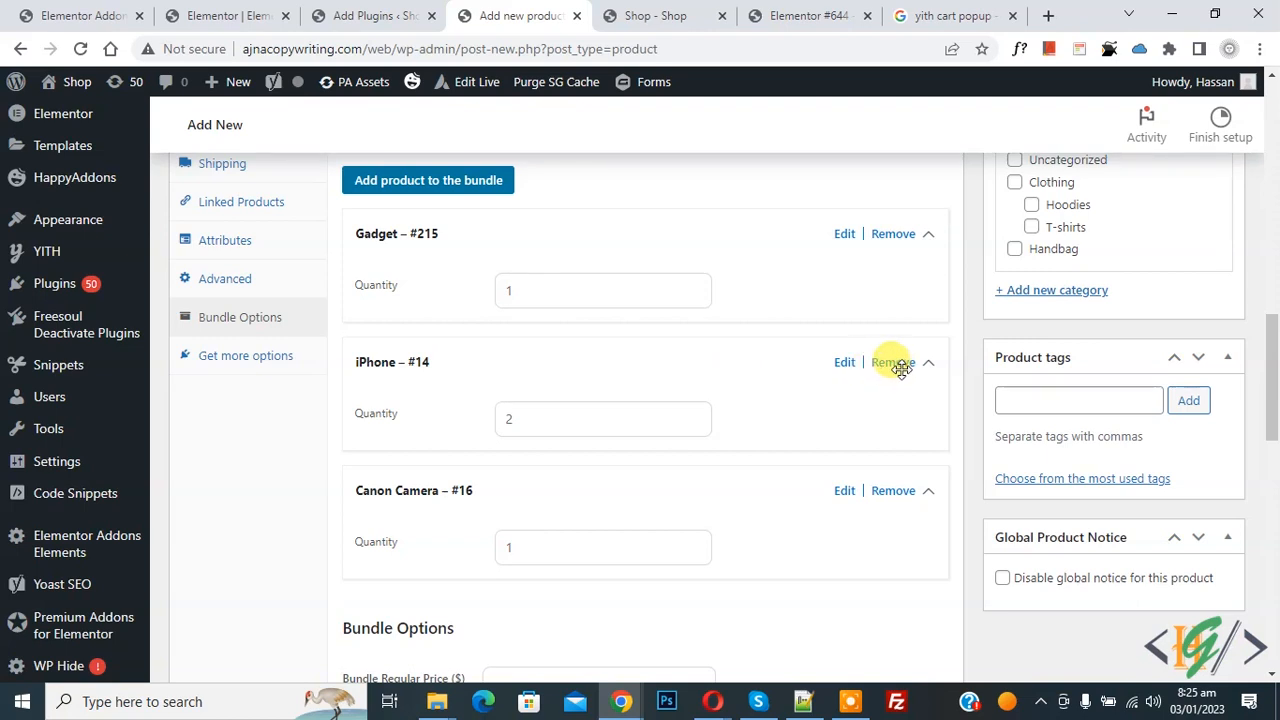
pyautogui.scroll(-3)
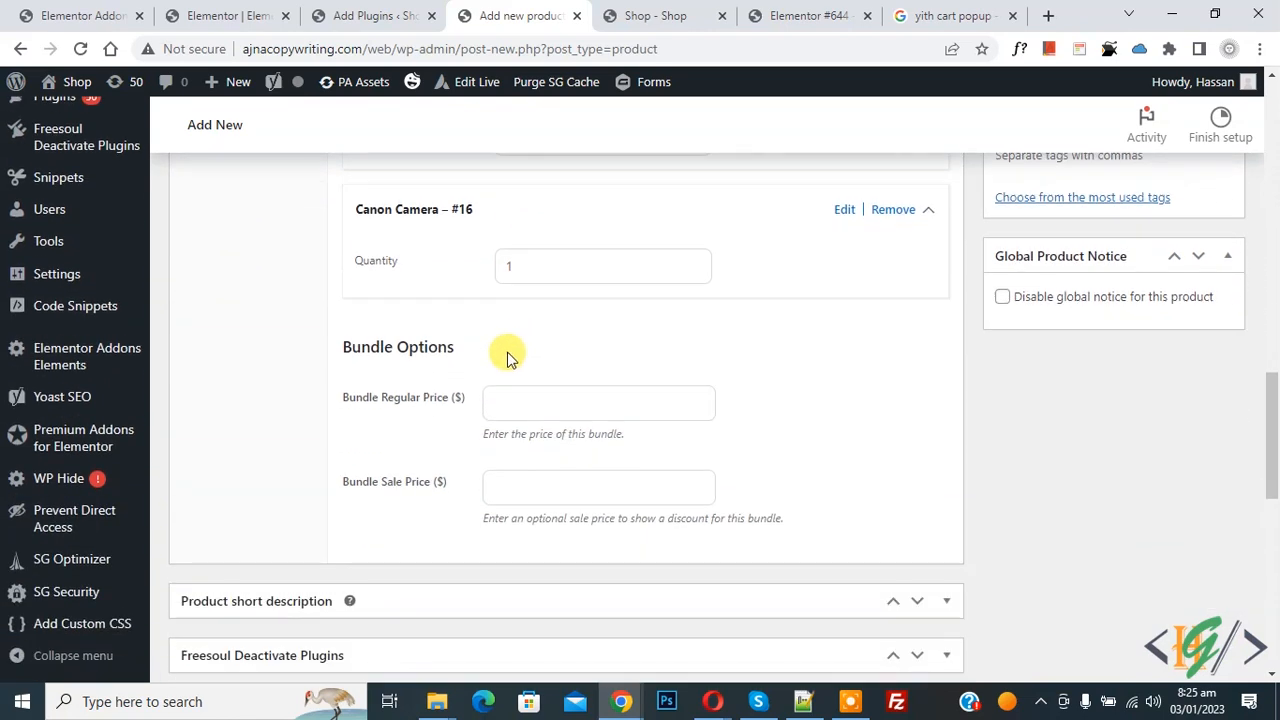
pyautogui.moveTo(480, 405)
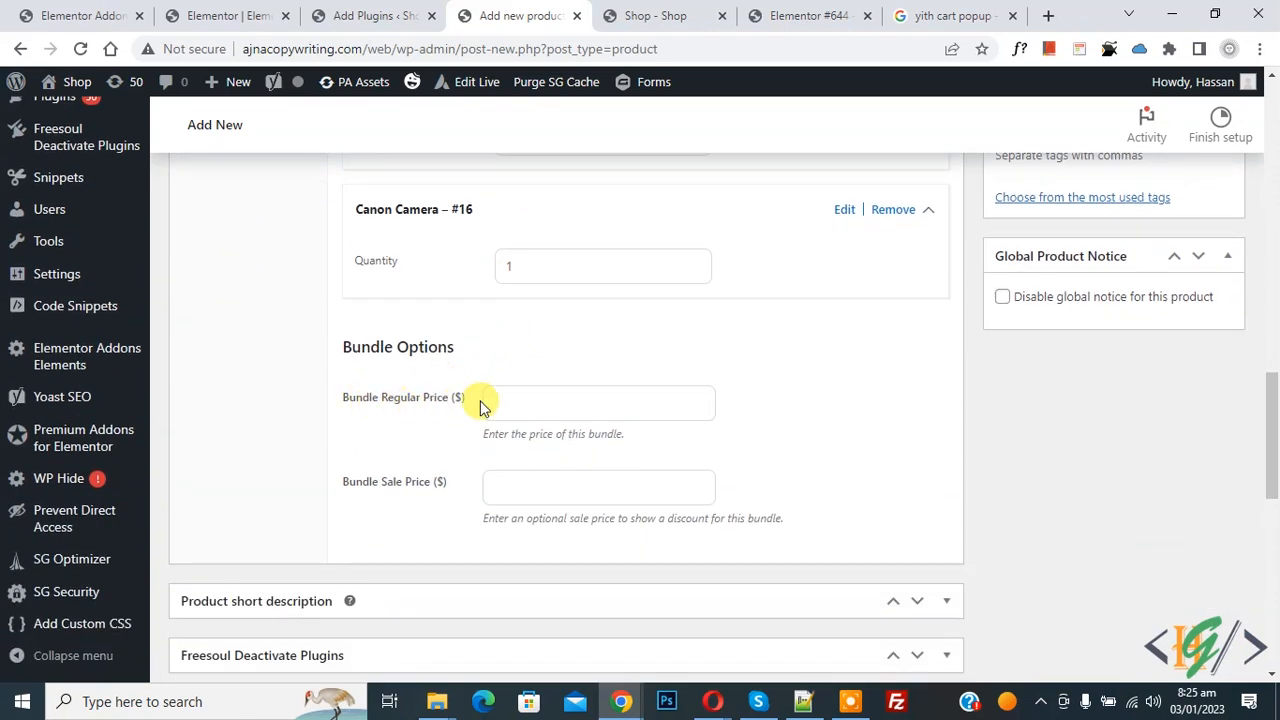
pyautogui.click(598, 402)
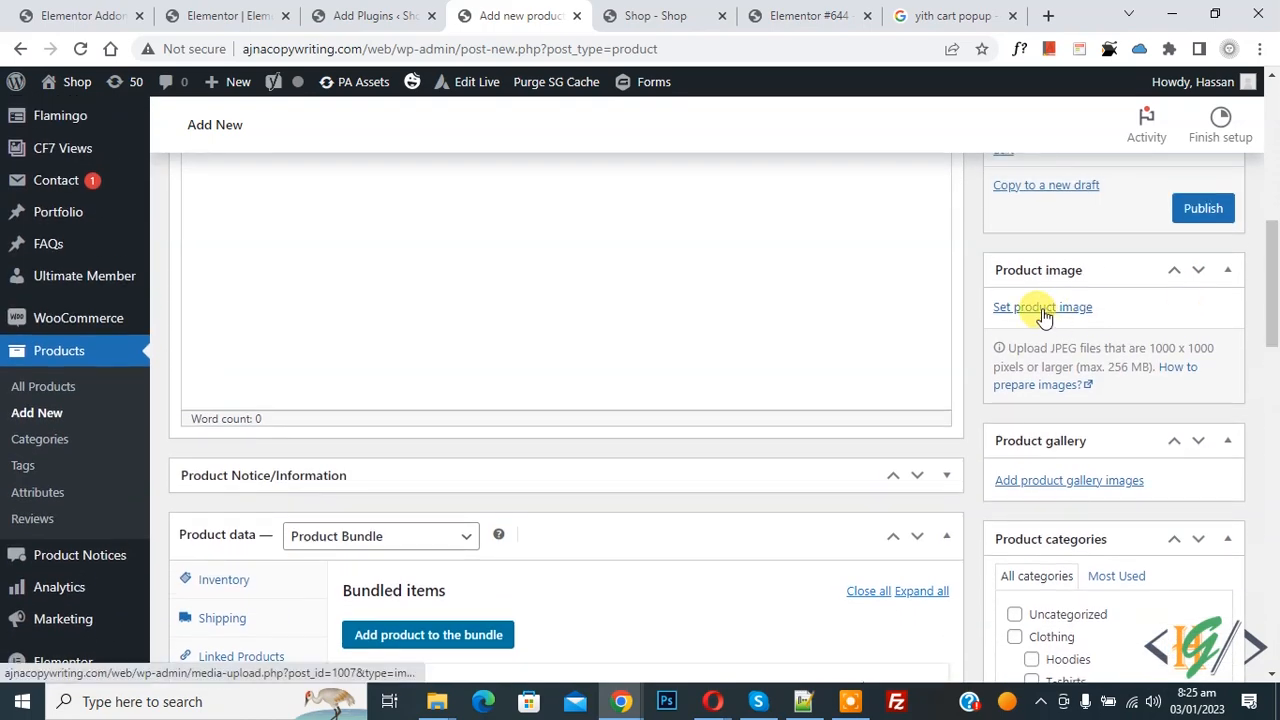
# Step: Set the confetti celebration photo as the product image and save the bundle
pyautogui.click(1042, 307)
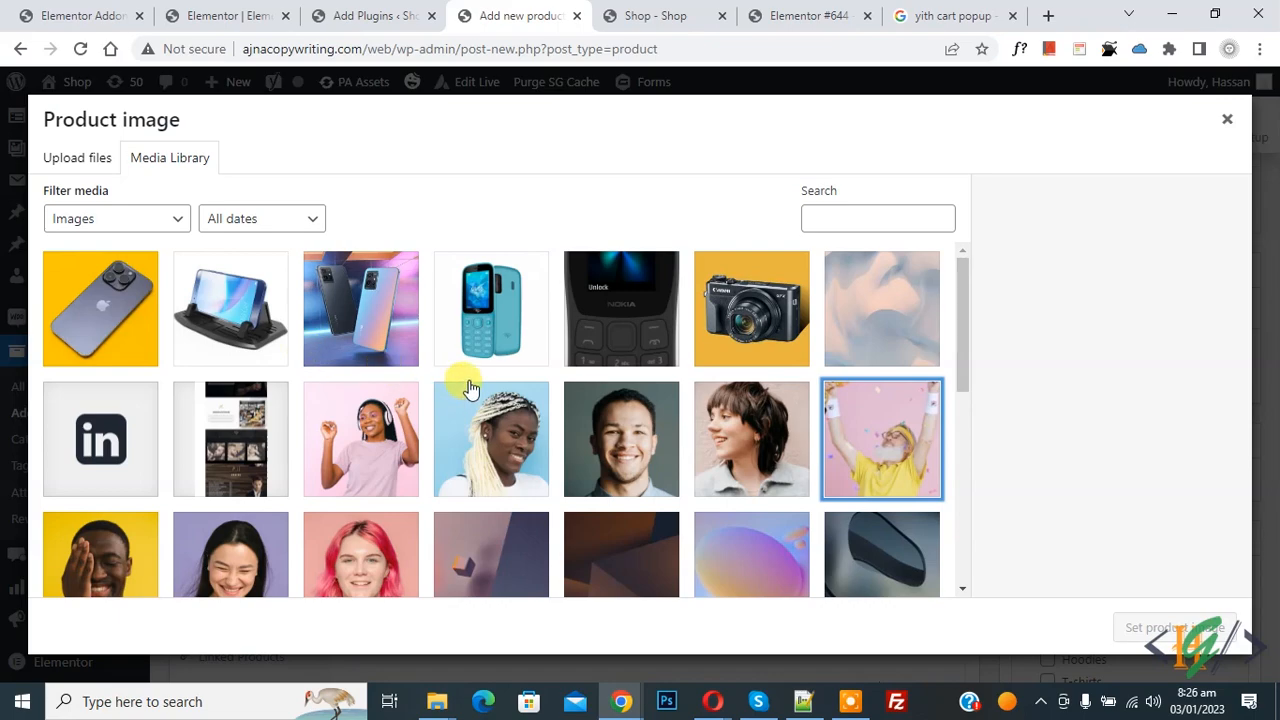
pyautogui.click(880, 438)
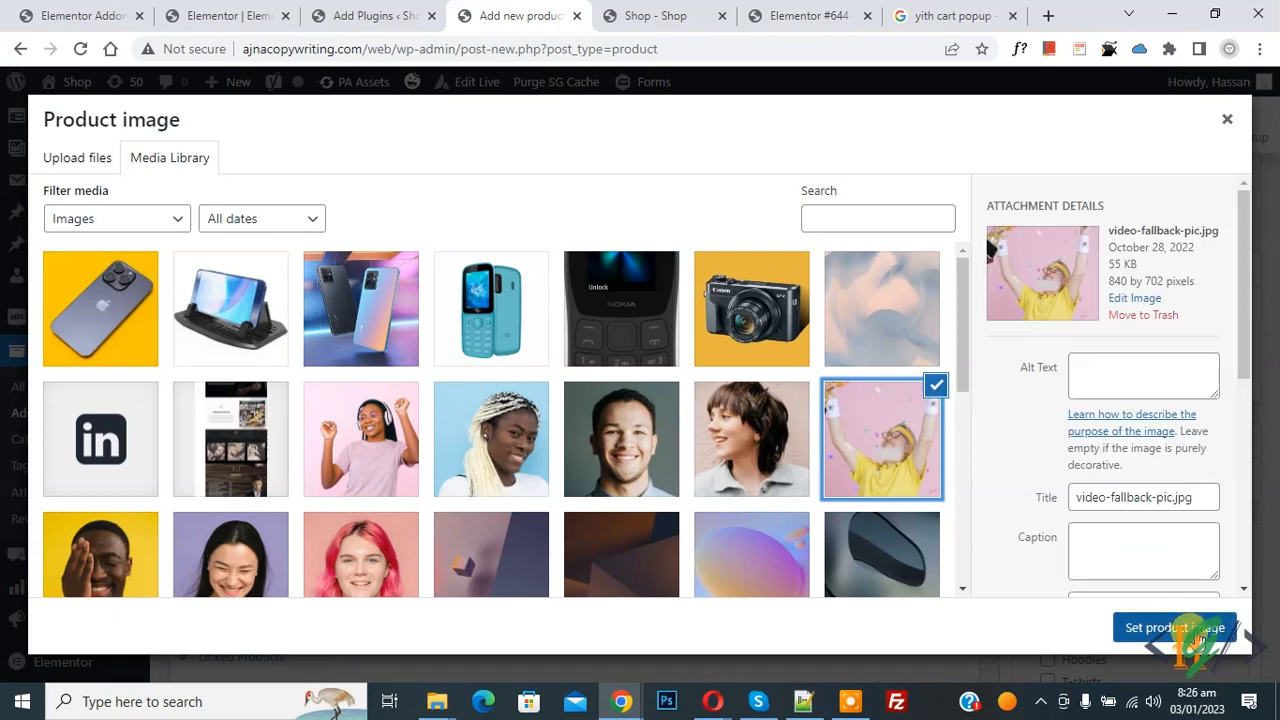
pyautogui.click(1175, 627)
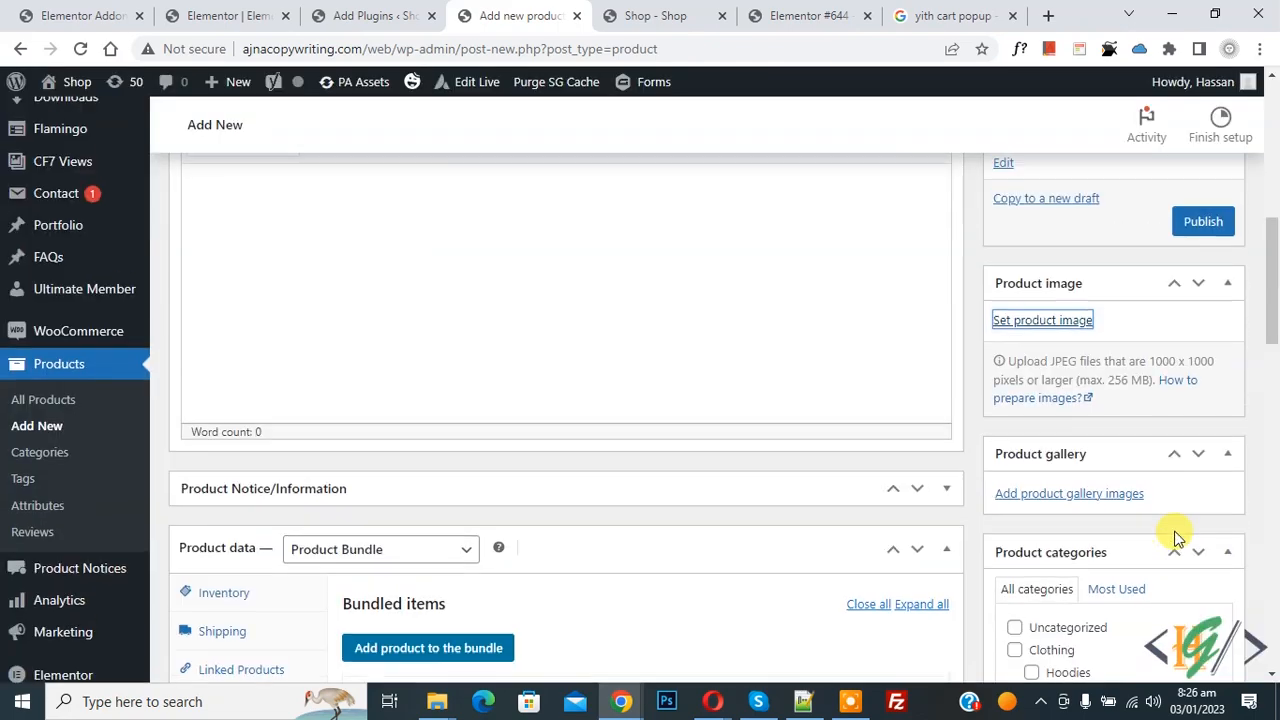
pyautogui.click(1202, 221)
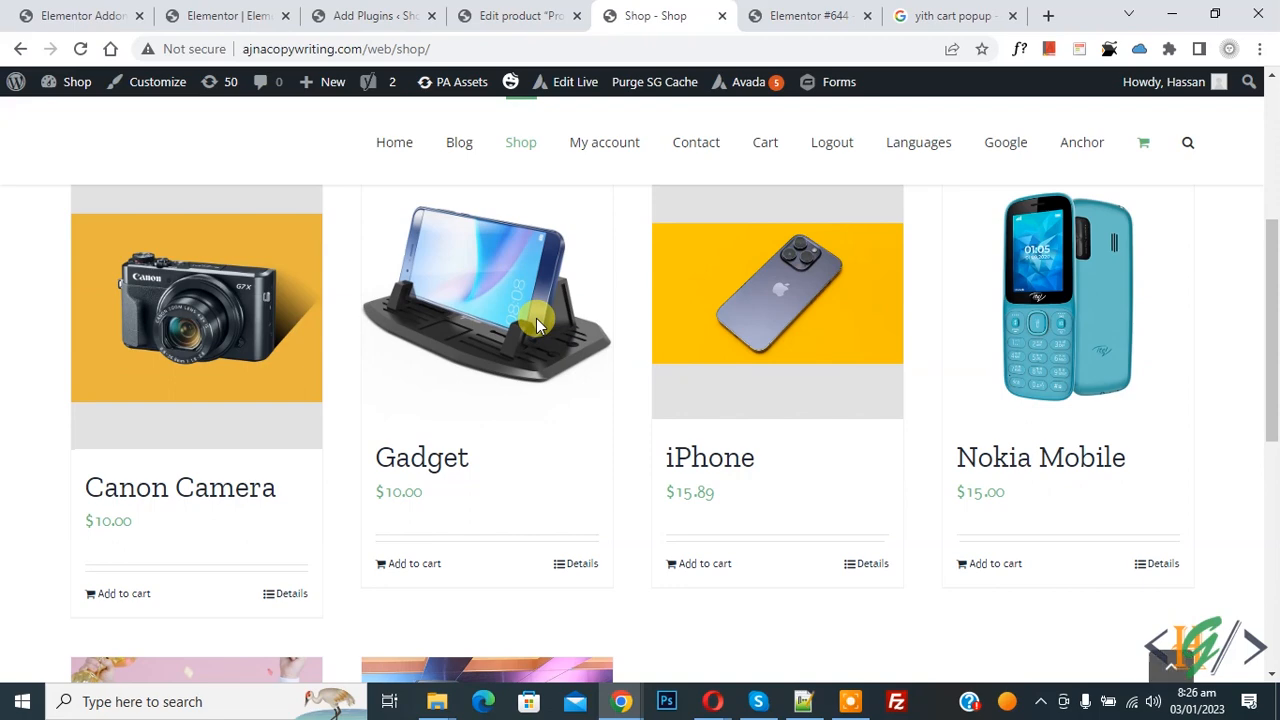
# Step: Open the Product Bundles page from the Shop and add the $20.00 bundle to the cart
pyautogui.scroll(-3)
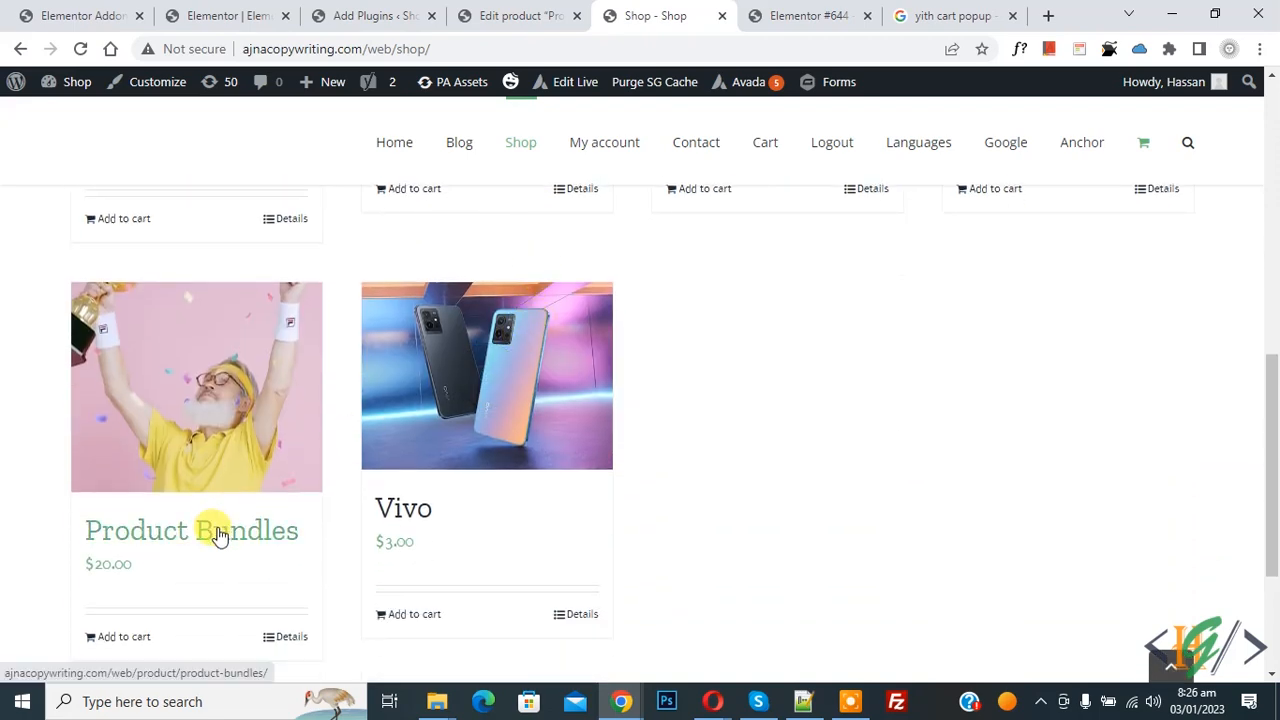
pyautogui.click(191, 530)
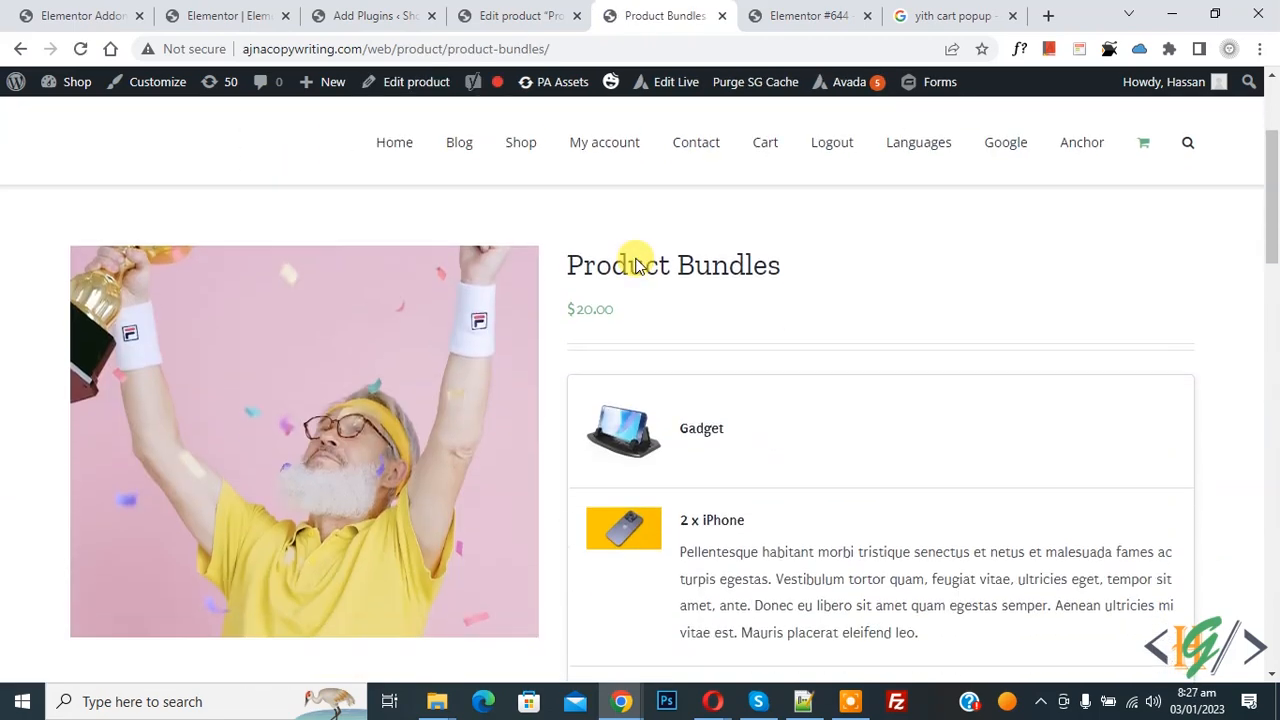
pyautogui.scroll(-3)
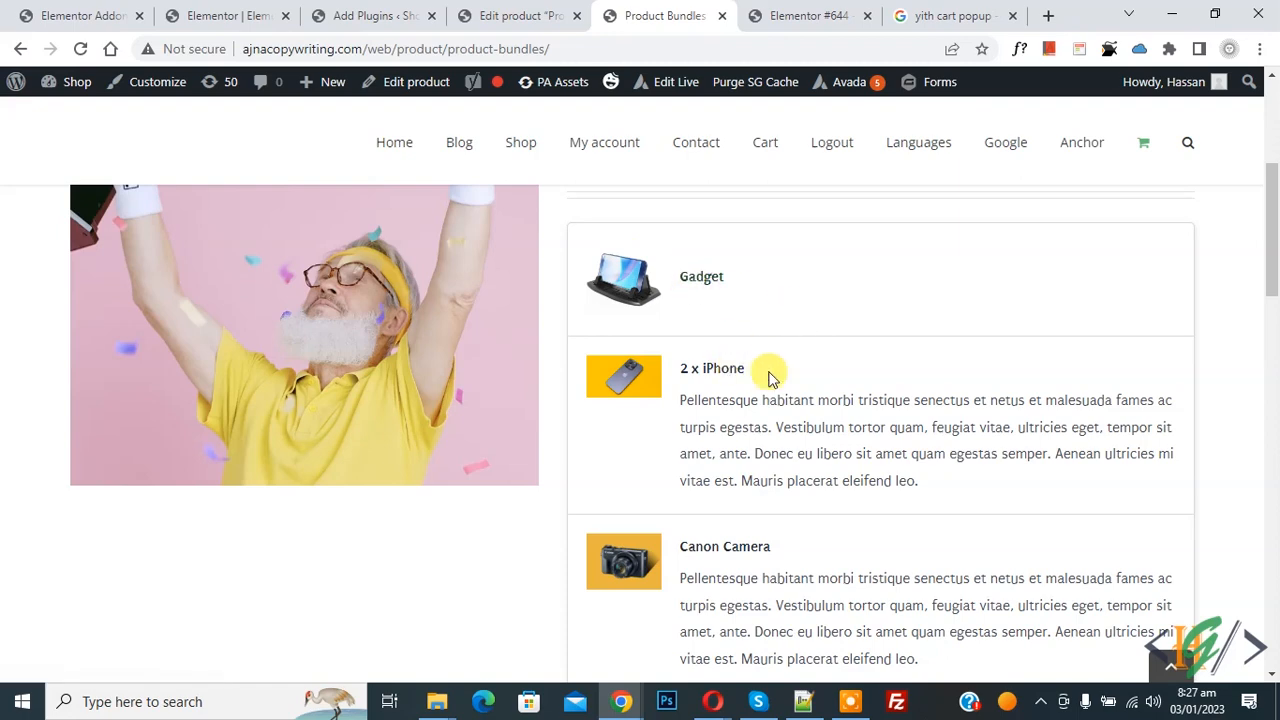
pyautogui.scroll(-3)
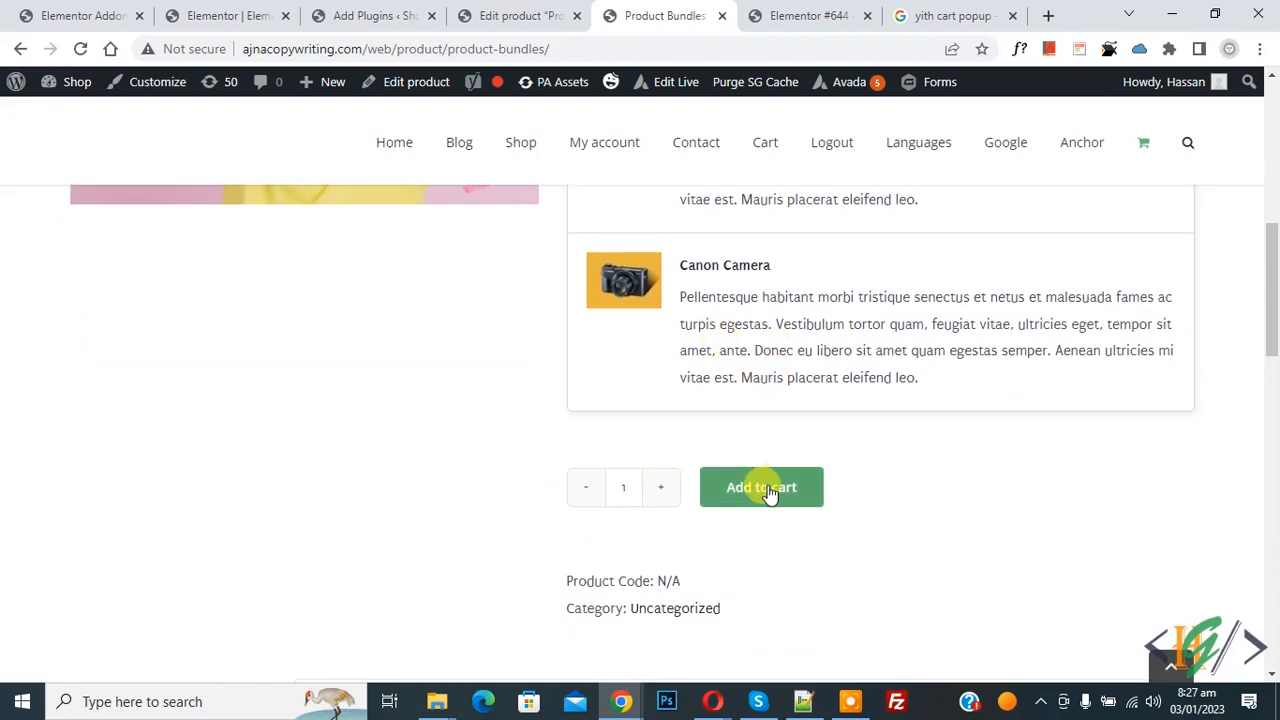
pyautogui.click(761, 487)
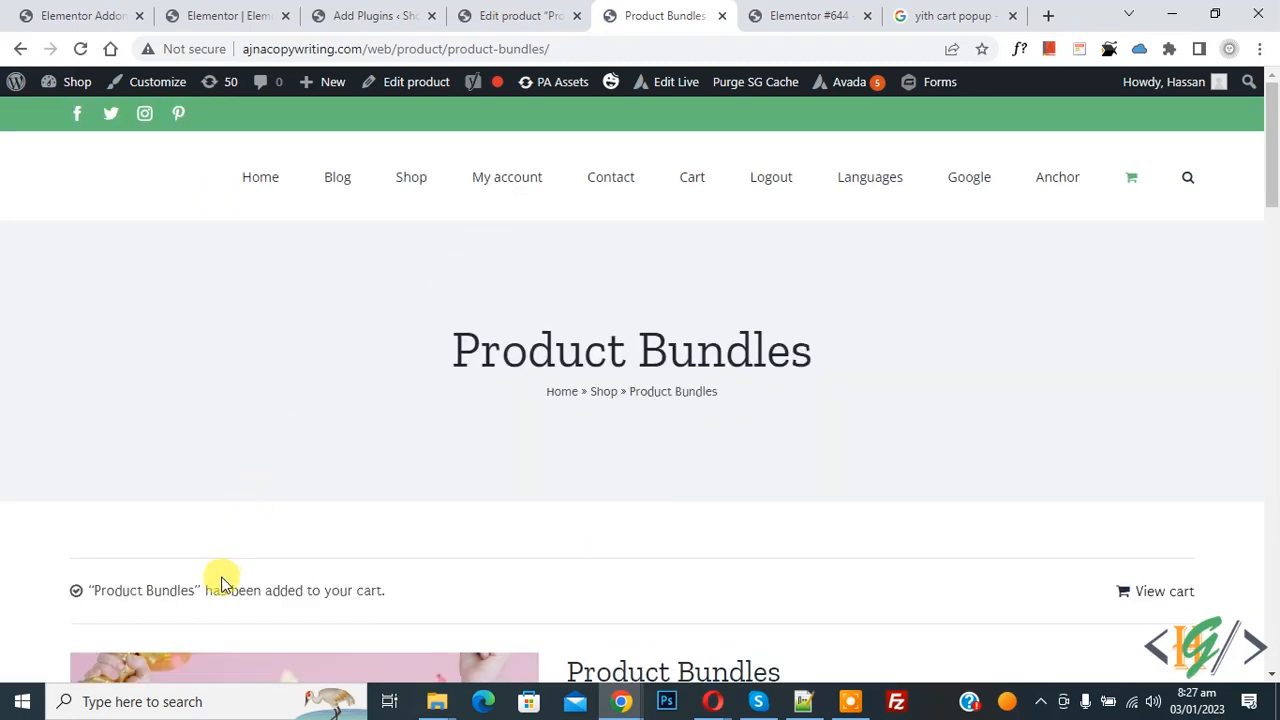
# Step: View the cart and check that Product Bundles contains Gadget, 2 iPhones and Canon Camera
pyautogui.moveTo(208, 590); pyautogui.dragTo(384, 590)
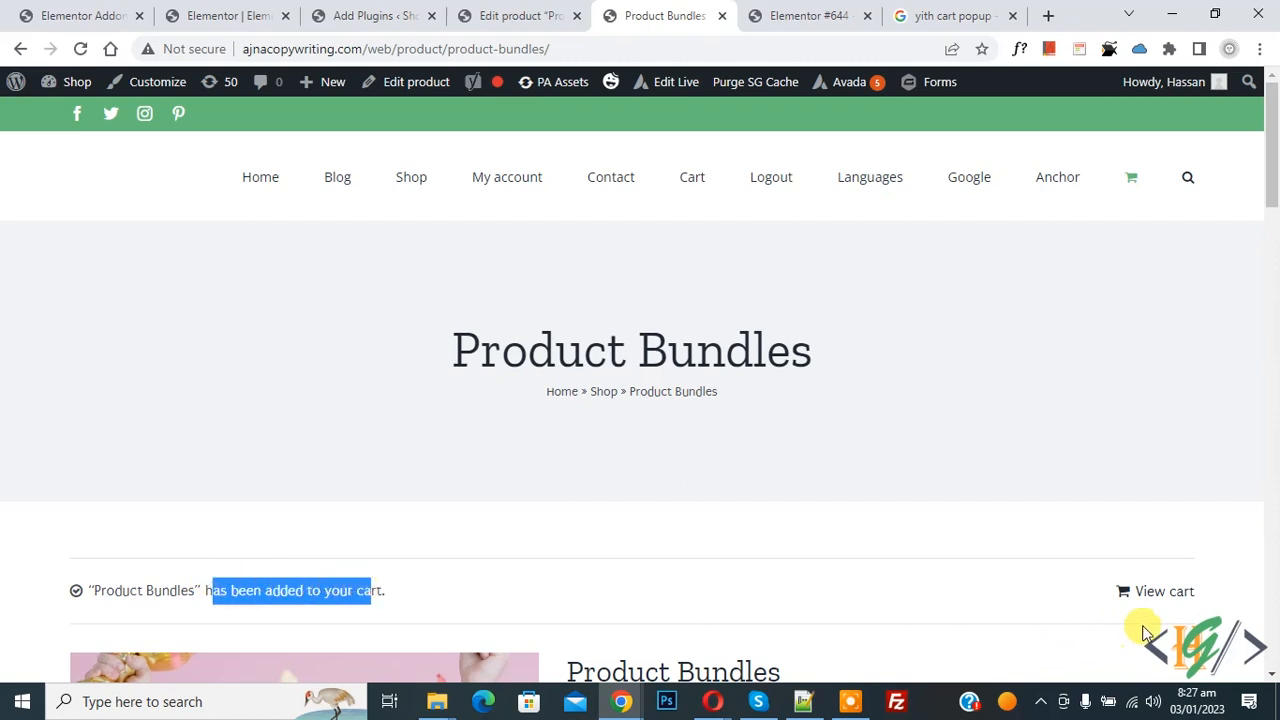
pyautogui.click(1163, 591)
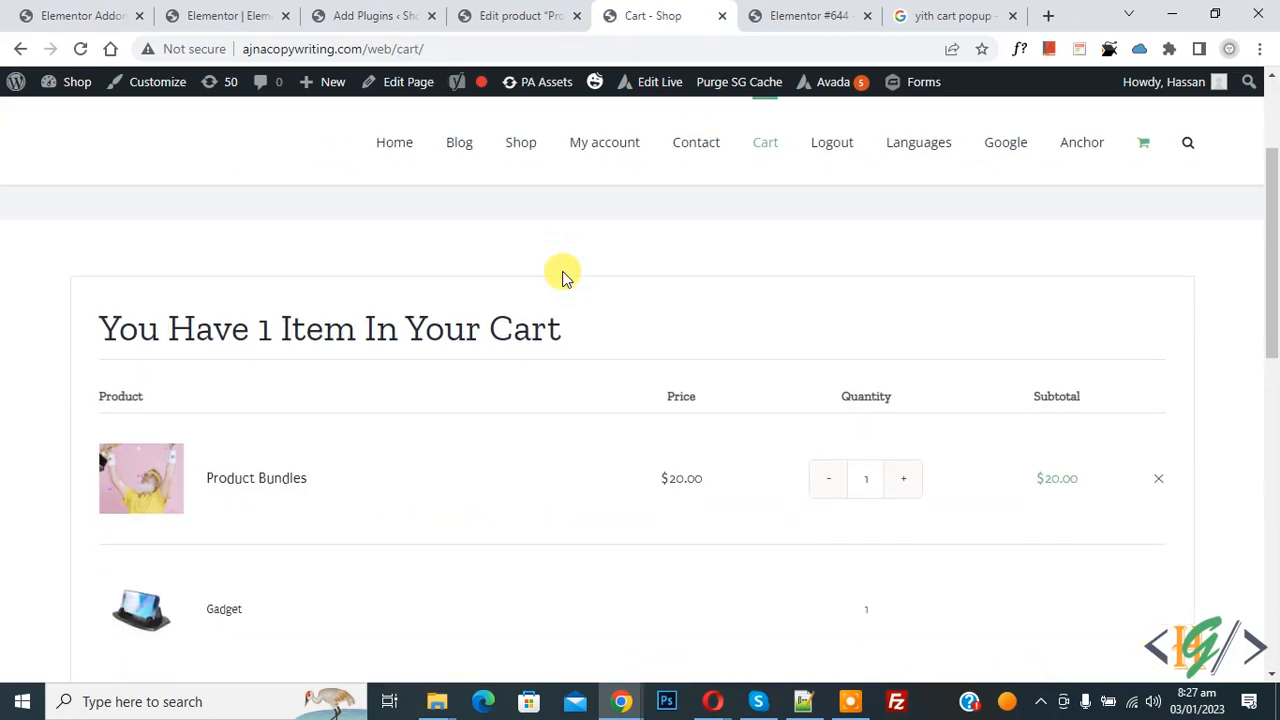
pyautogui.moveTo(560, 270); pyautogui.dragTo(500, 328)
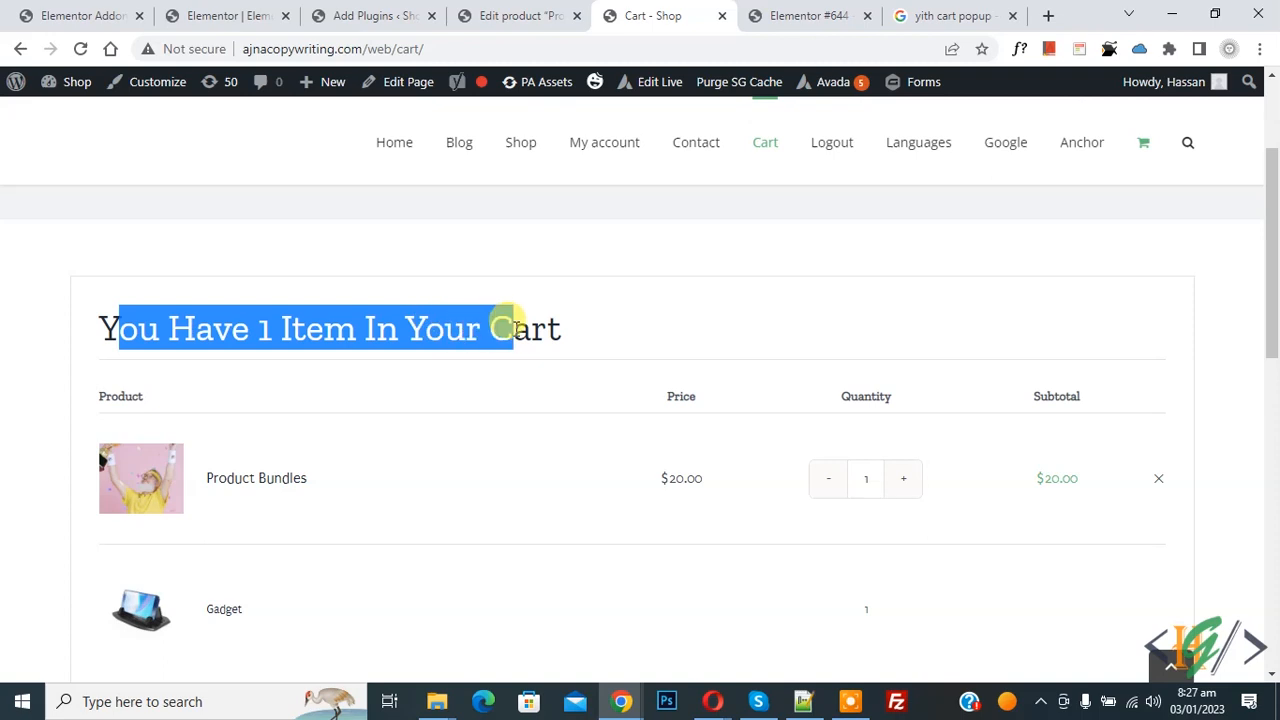
pyautogui.scroll(-3)
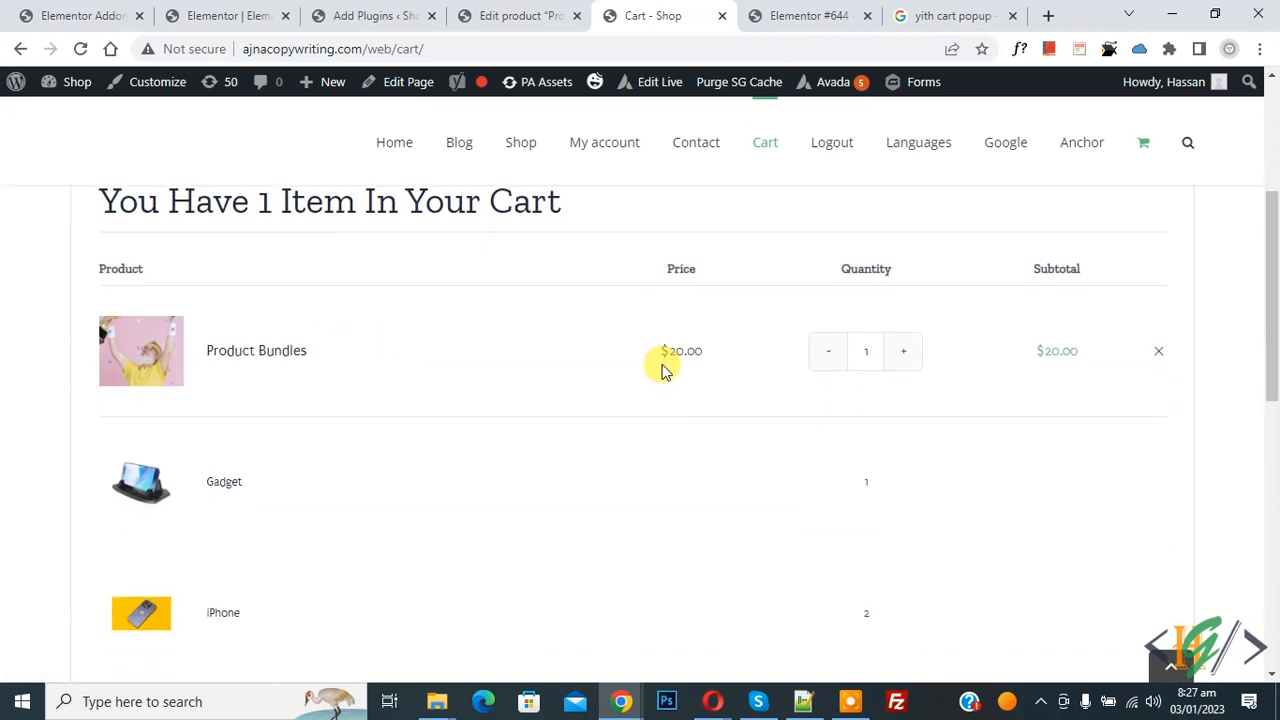
pyautogui.scroll(-3)
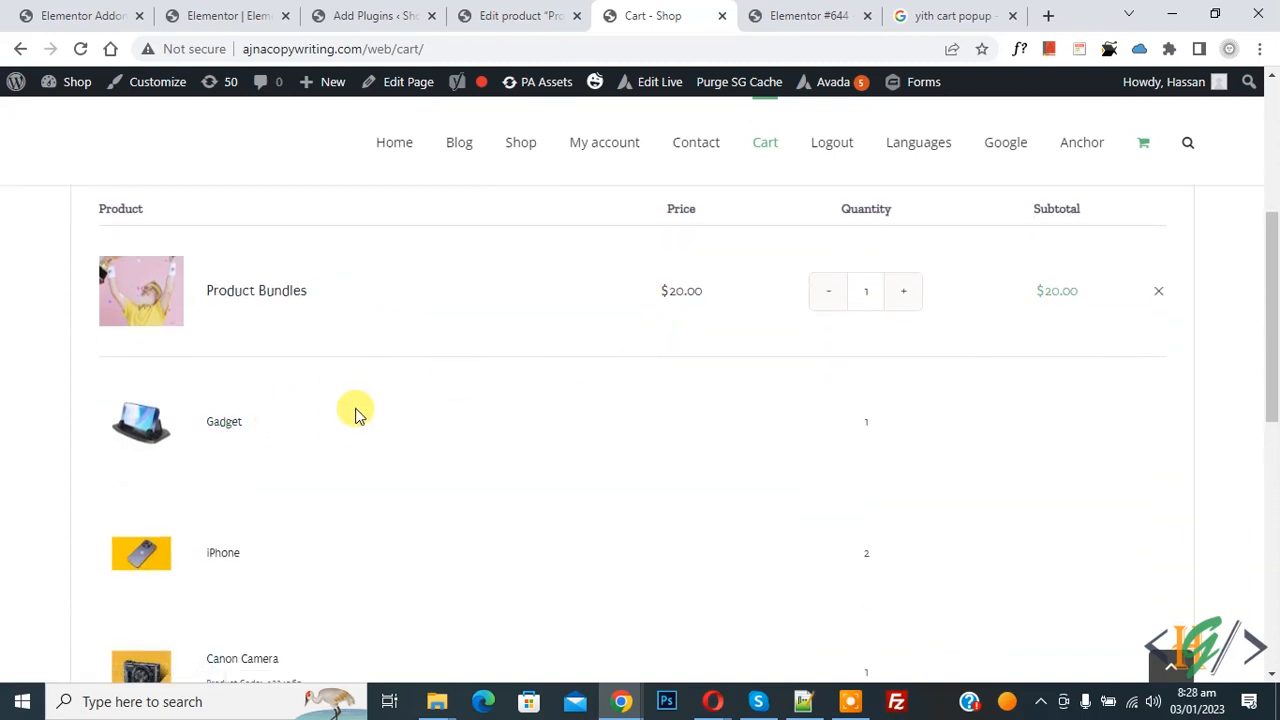